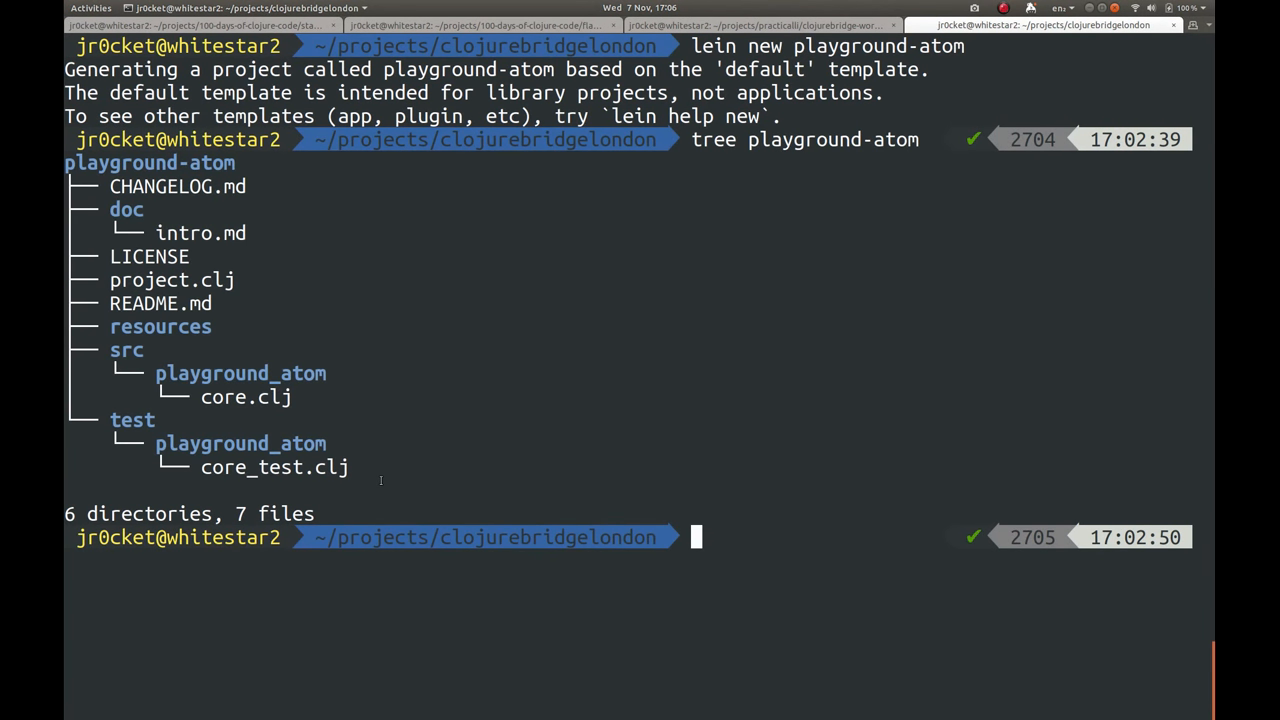
mouse_move(380, 486)
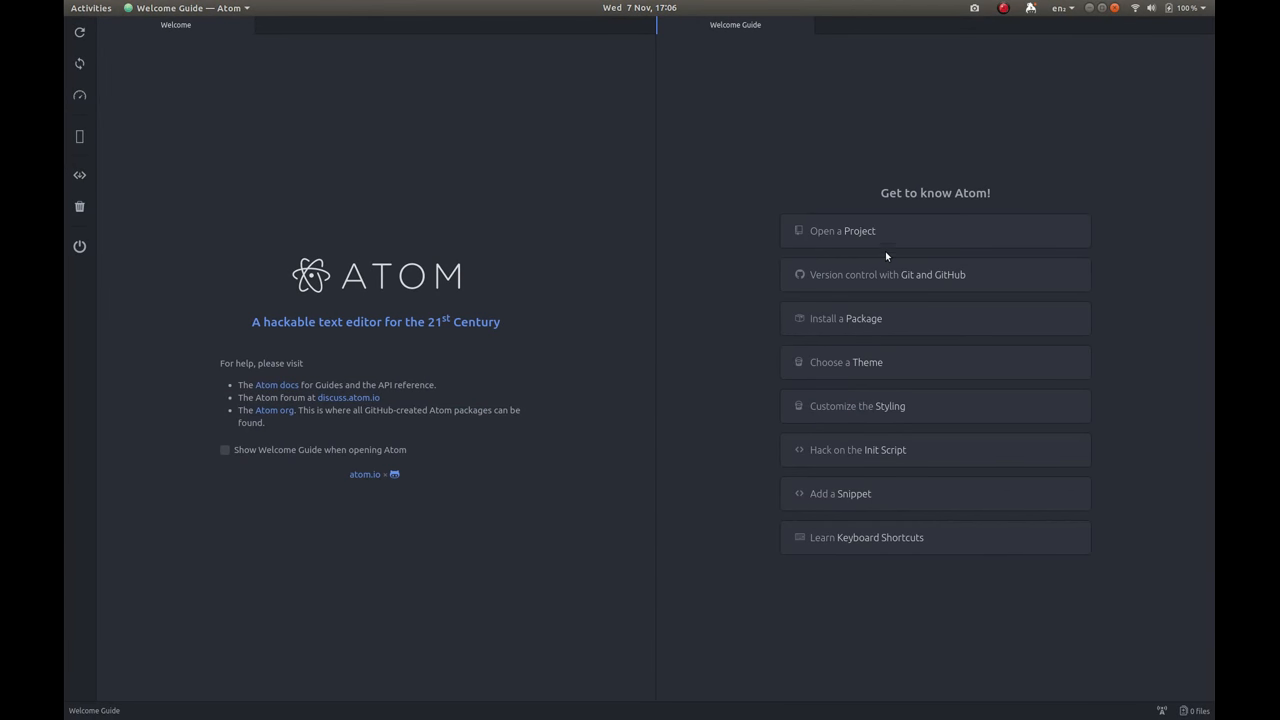
mouse_move(856, 234)
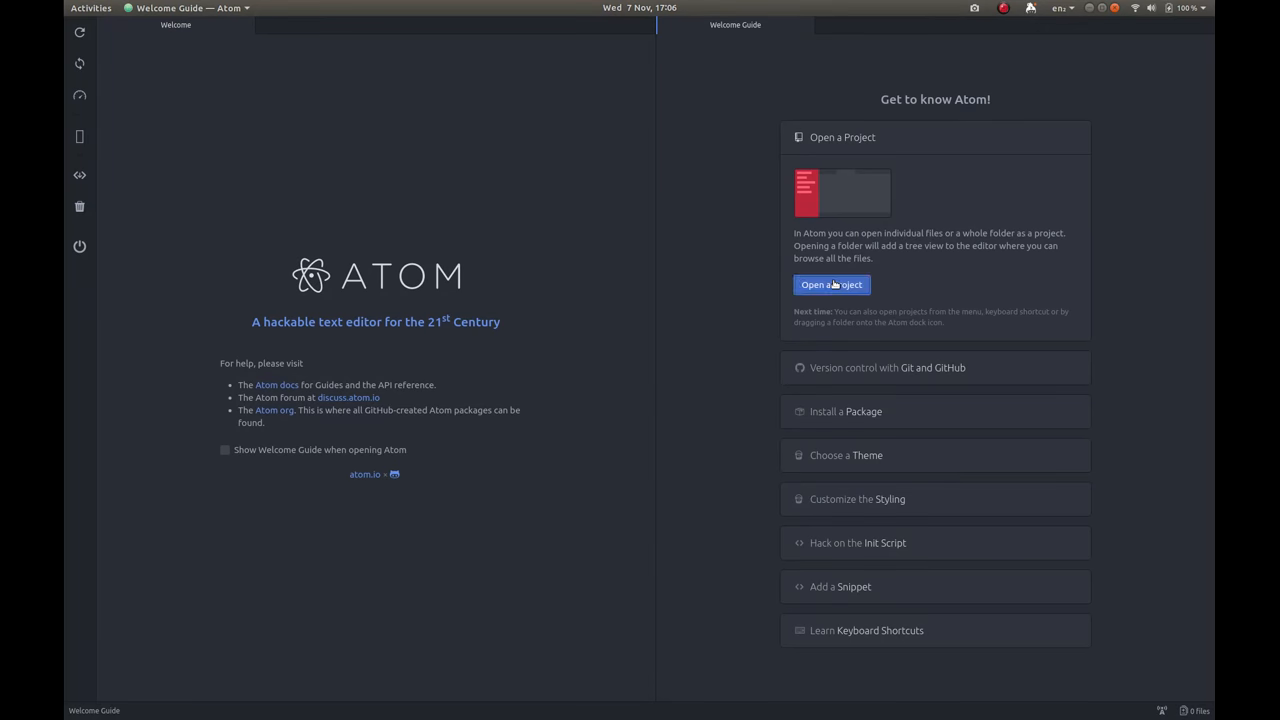
Choose clojurebridgelondon/playground-atom as the project folder and confirm the open dialog.
click(832, 284)
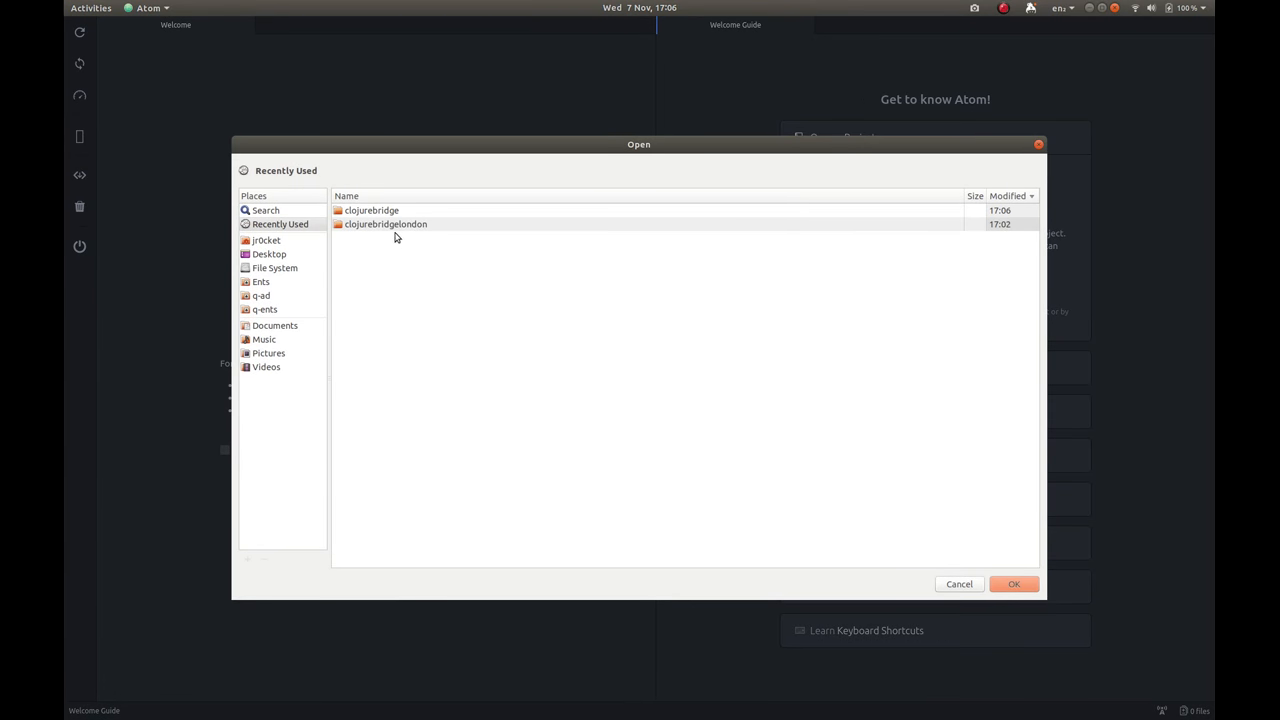
double_click(384, 224)
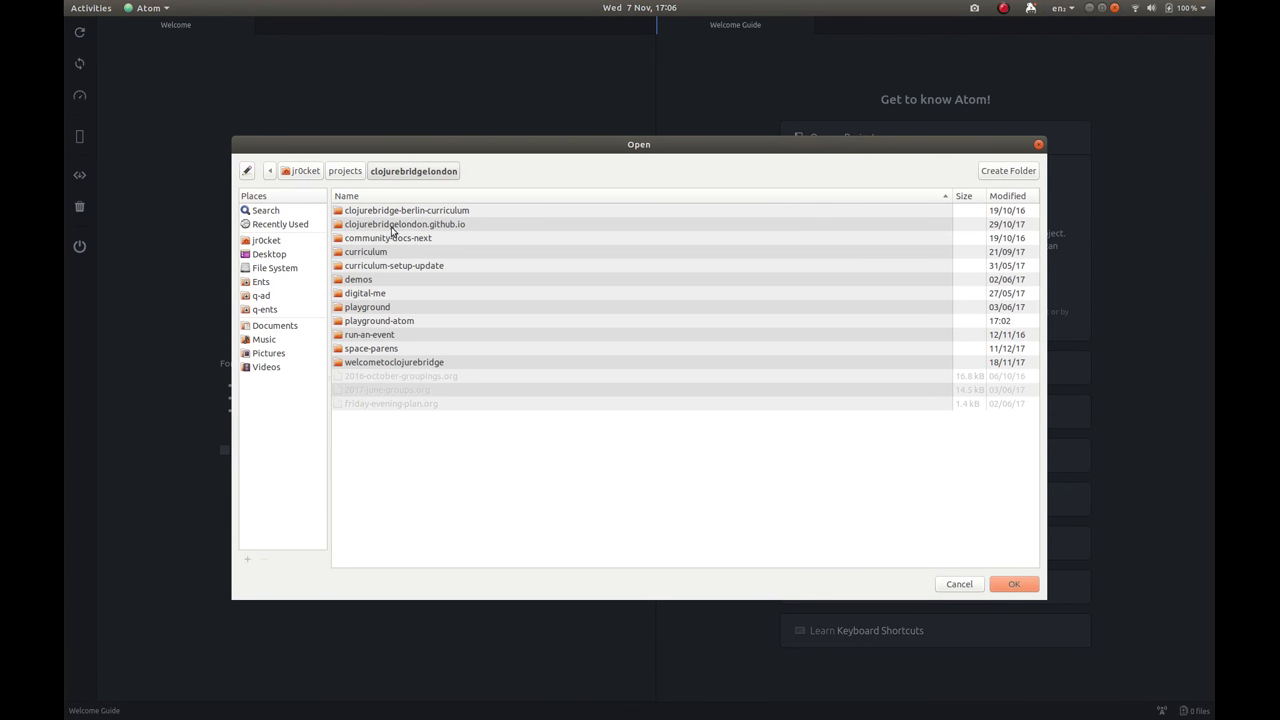
double_click(380, 320)
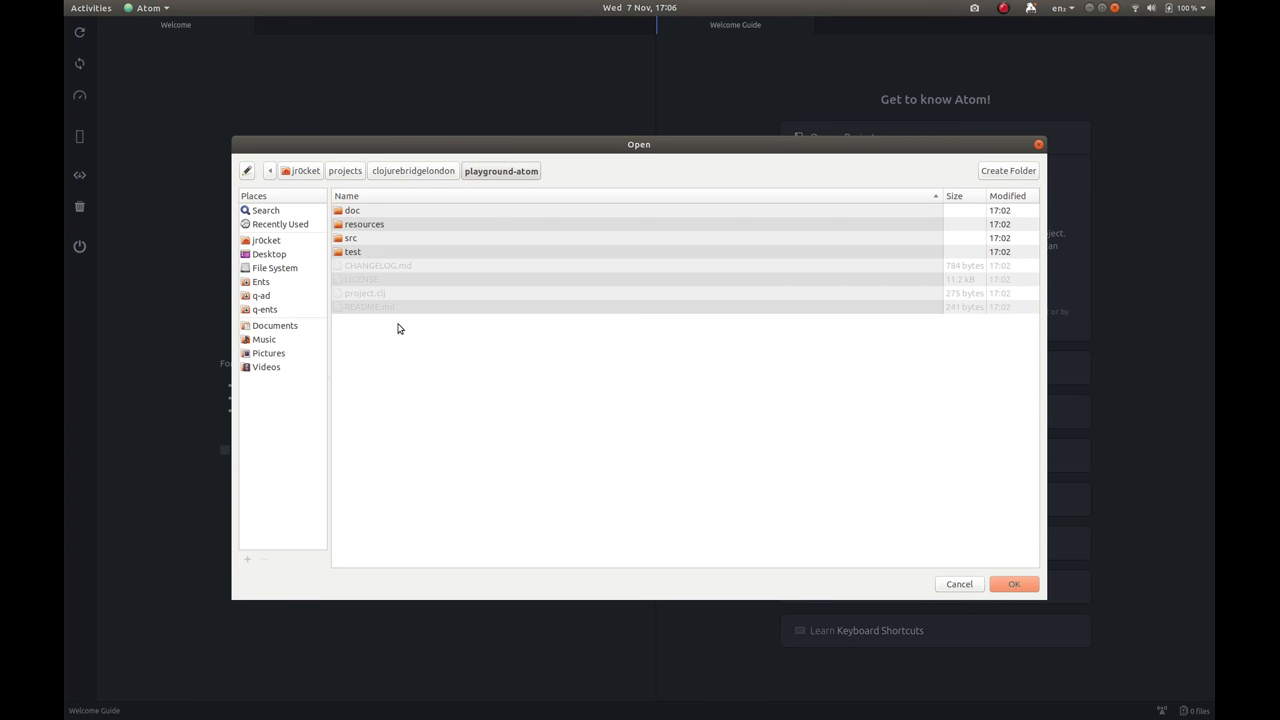
mouse_move(396, 332)
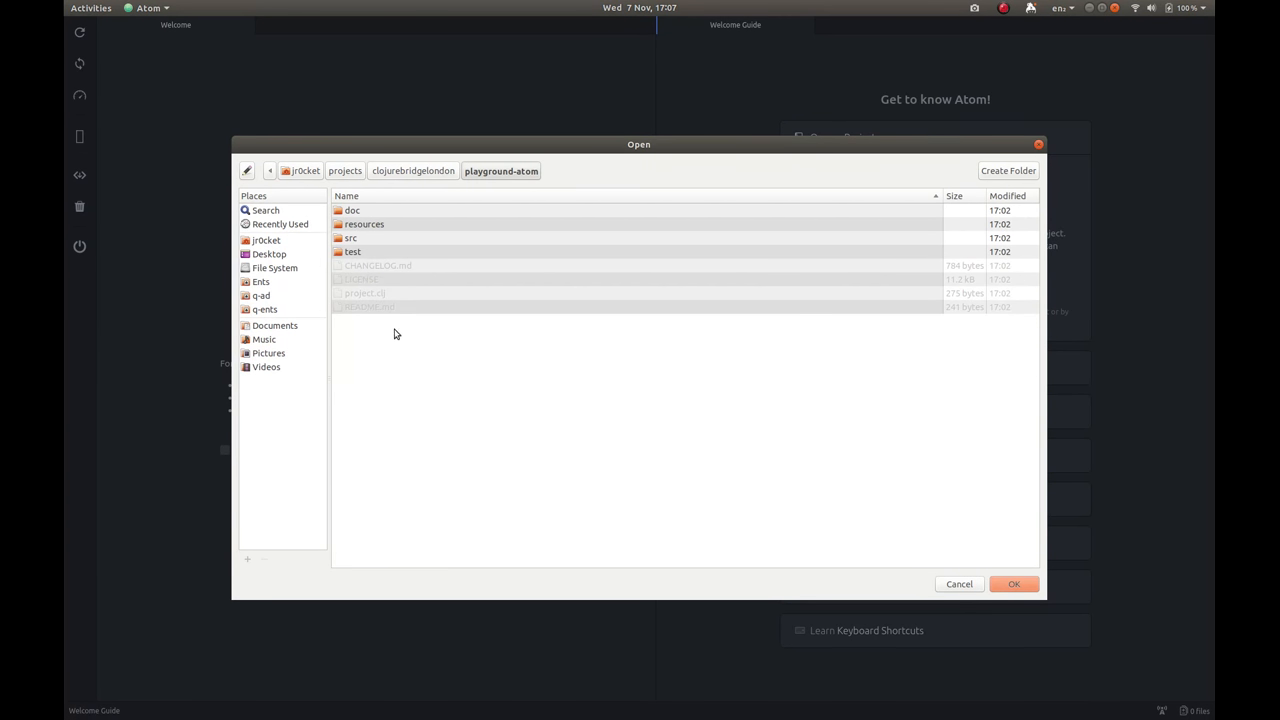
mouse_move(404, 300)
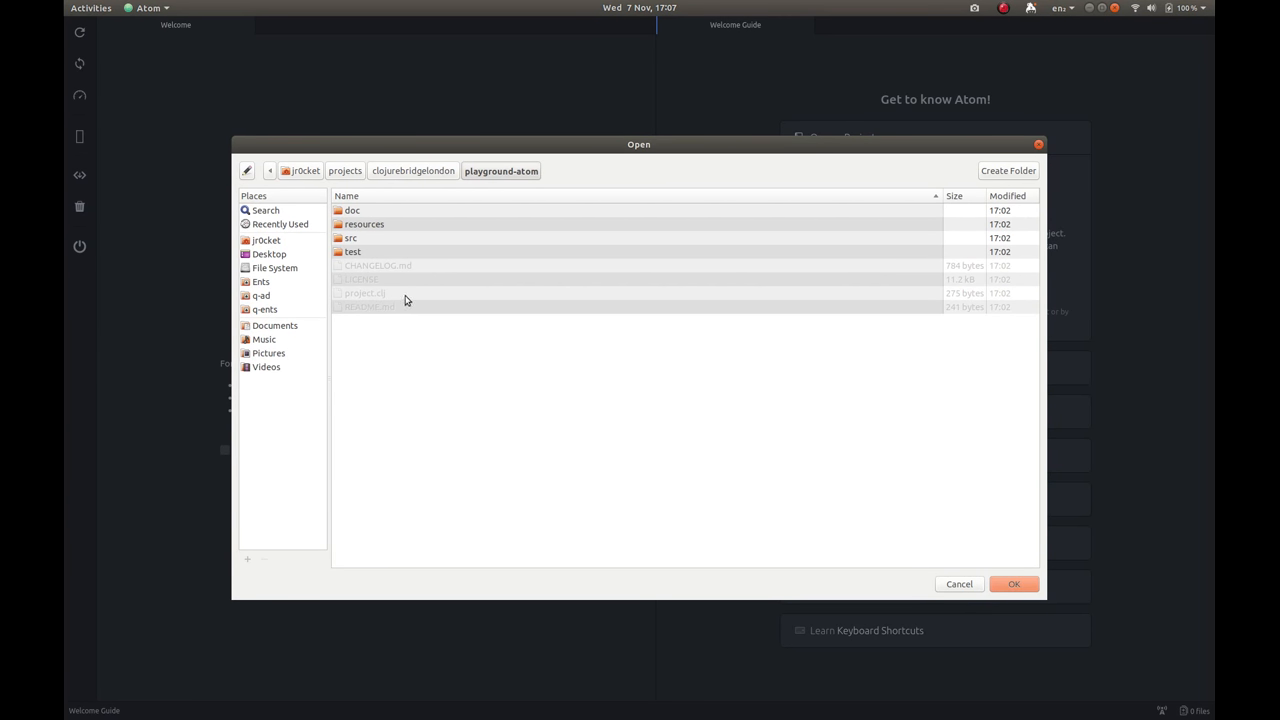
mouse_move(362, 242)
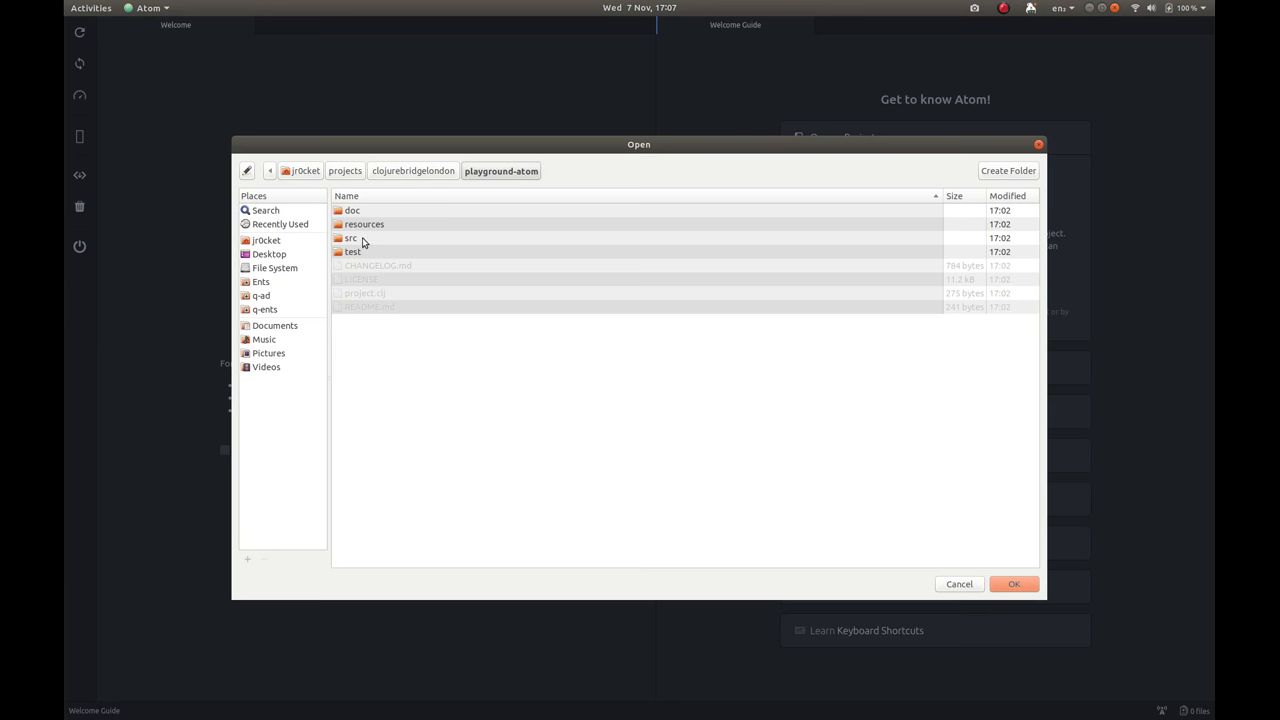
mouse_move(1014, 584)
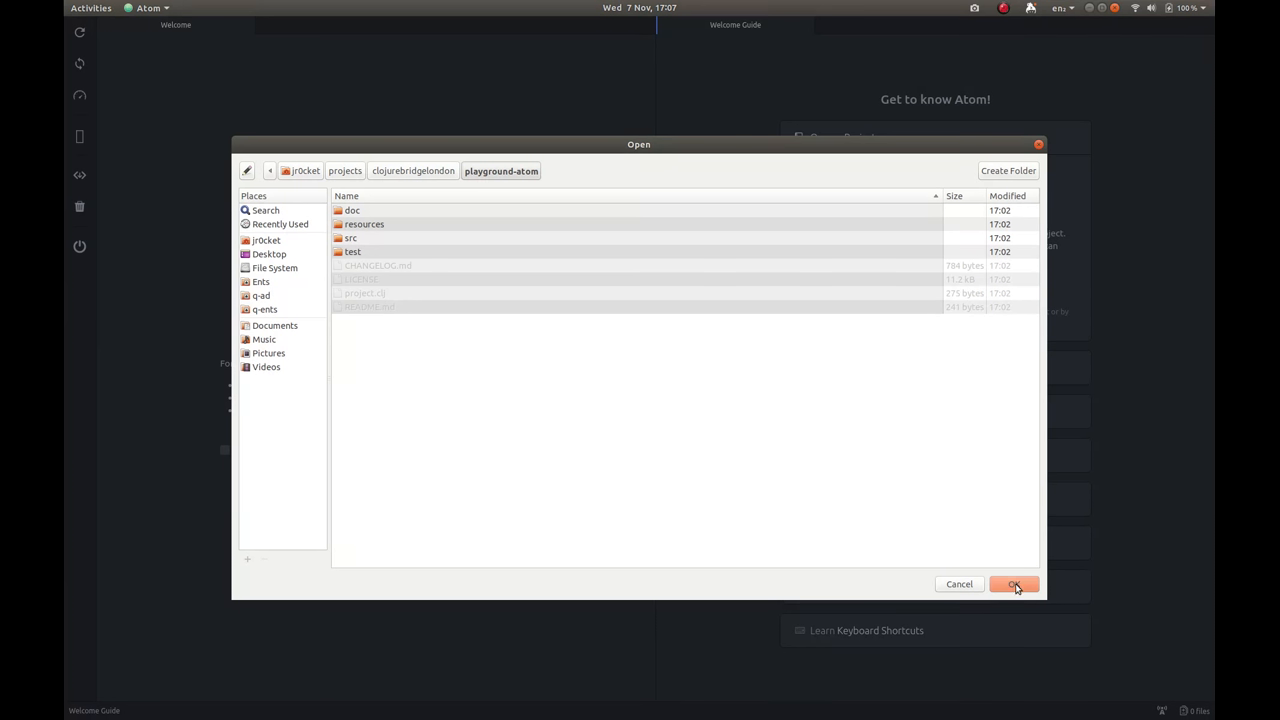
click(1012, 584)
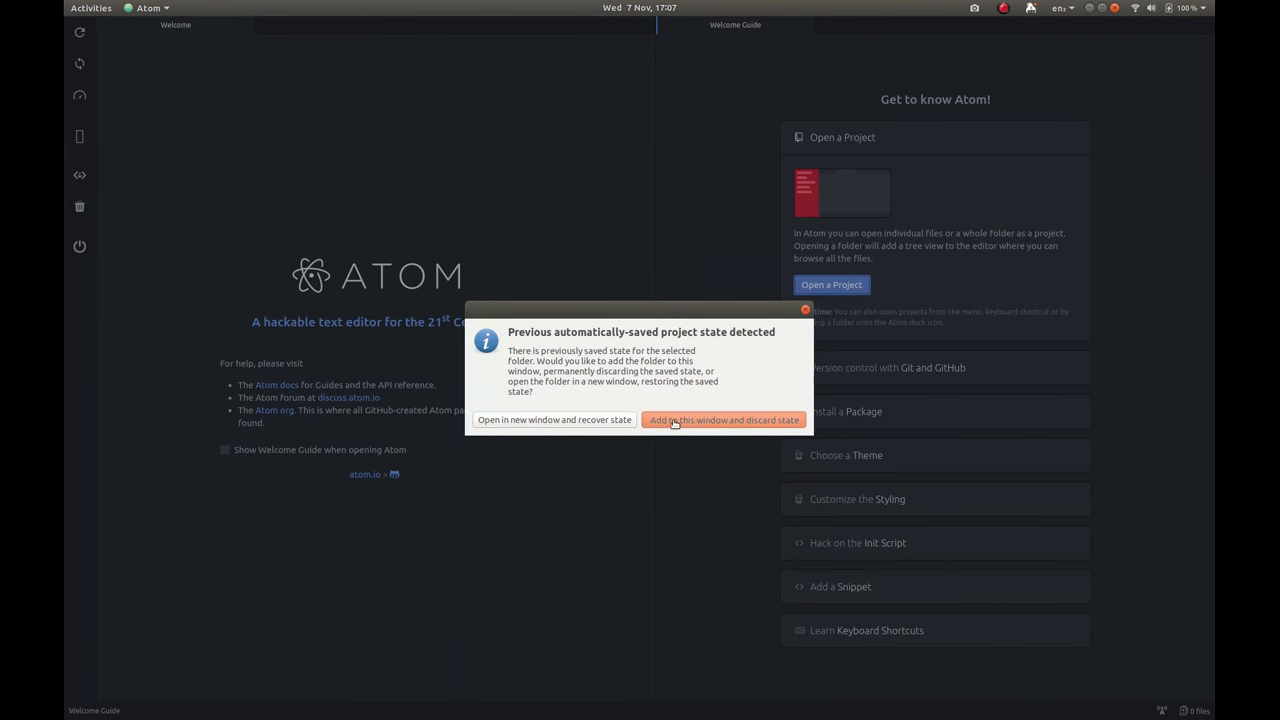
Discard saved state, close both welcome tabs, and expand src in the project tree.
click(724, 420)
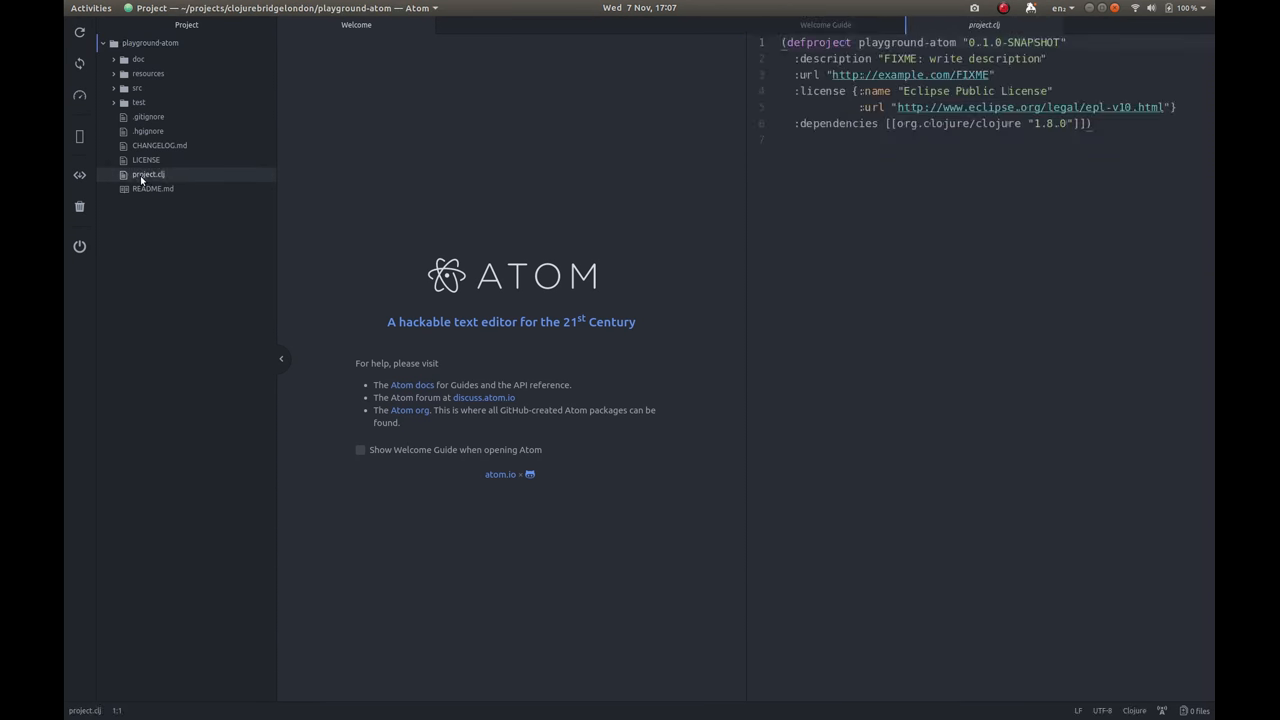
mouse_move(418, 26)
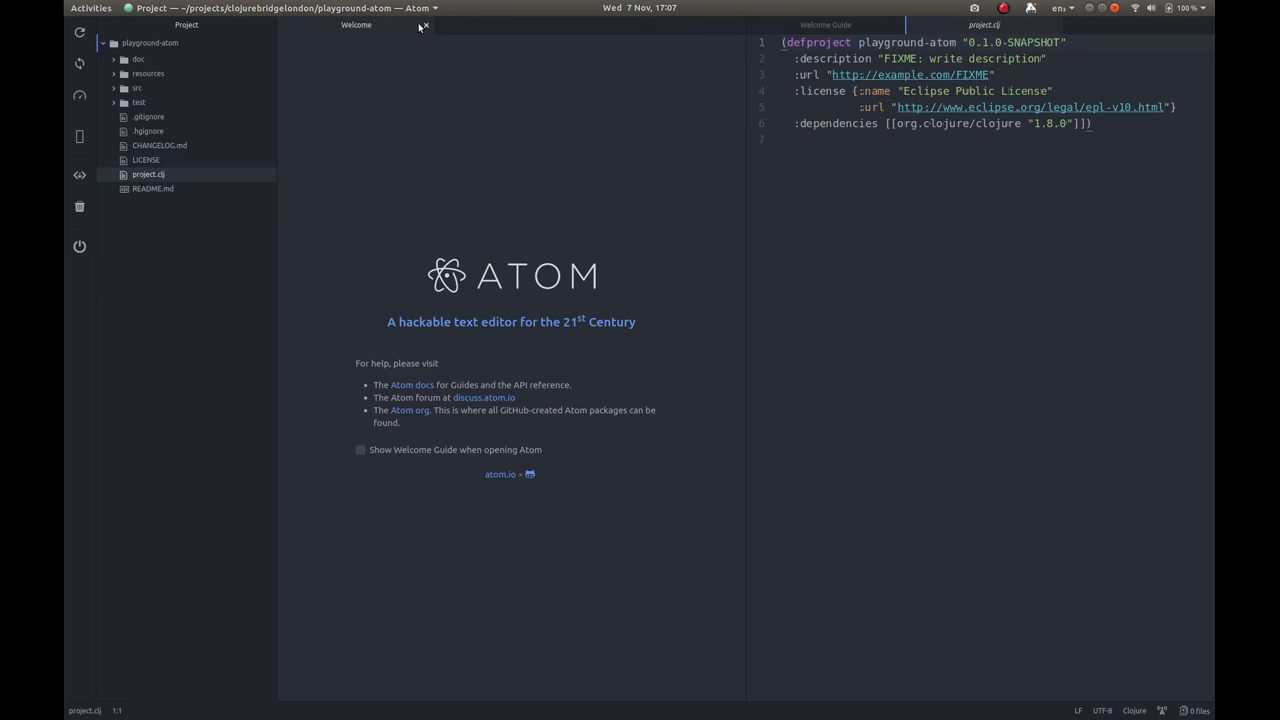
click(424, 24)
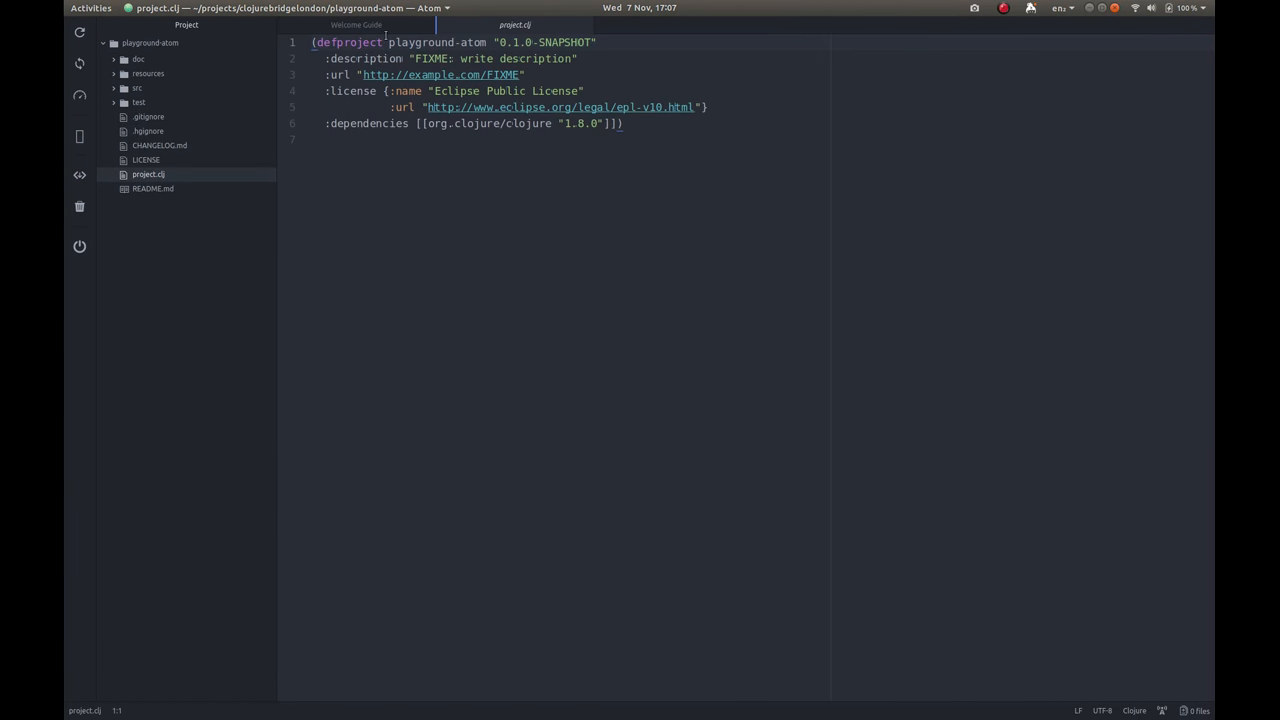
click(384, 24)
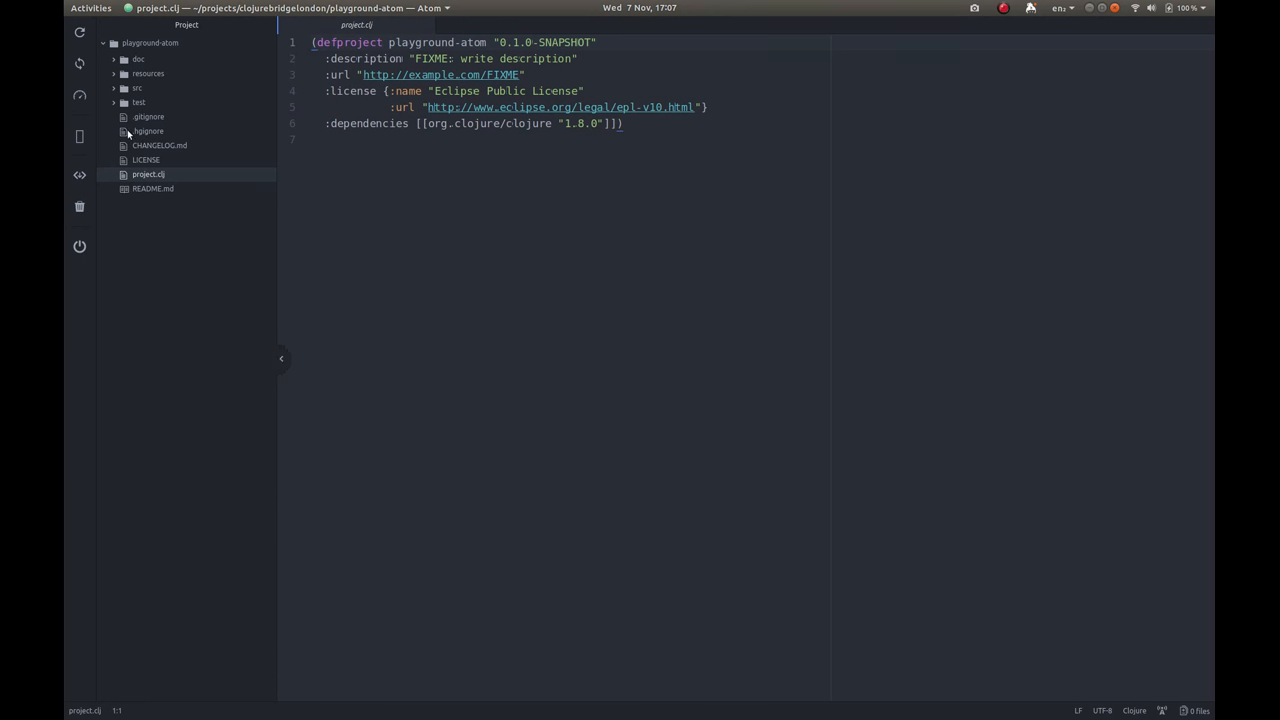
click(136, 88)
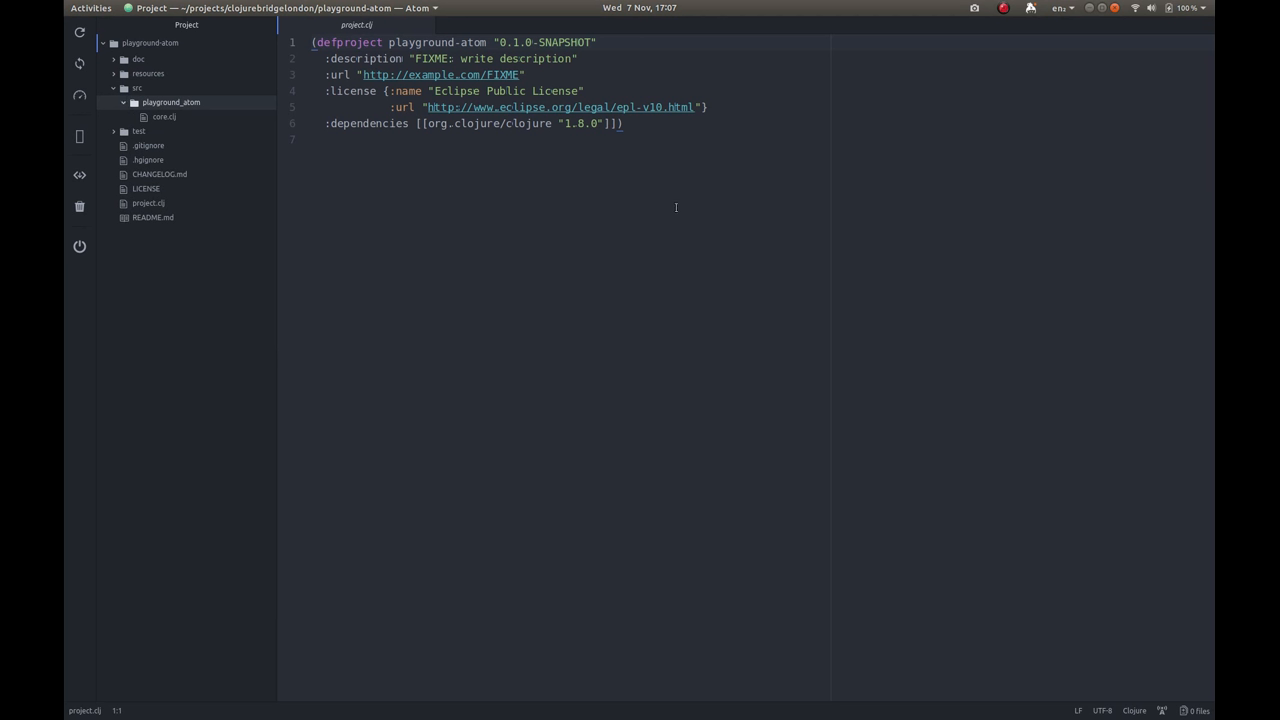
mouse_move(618, 136)
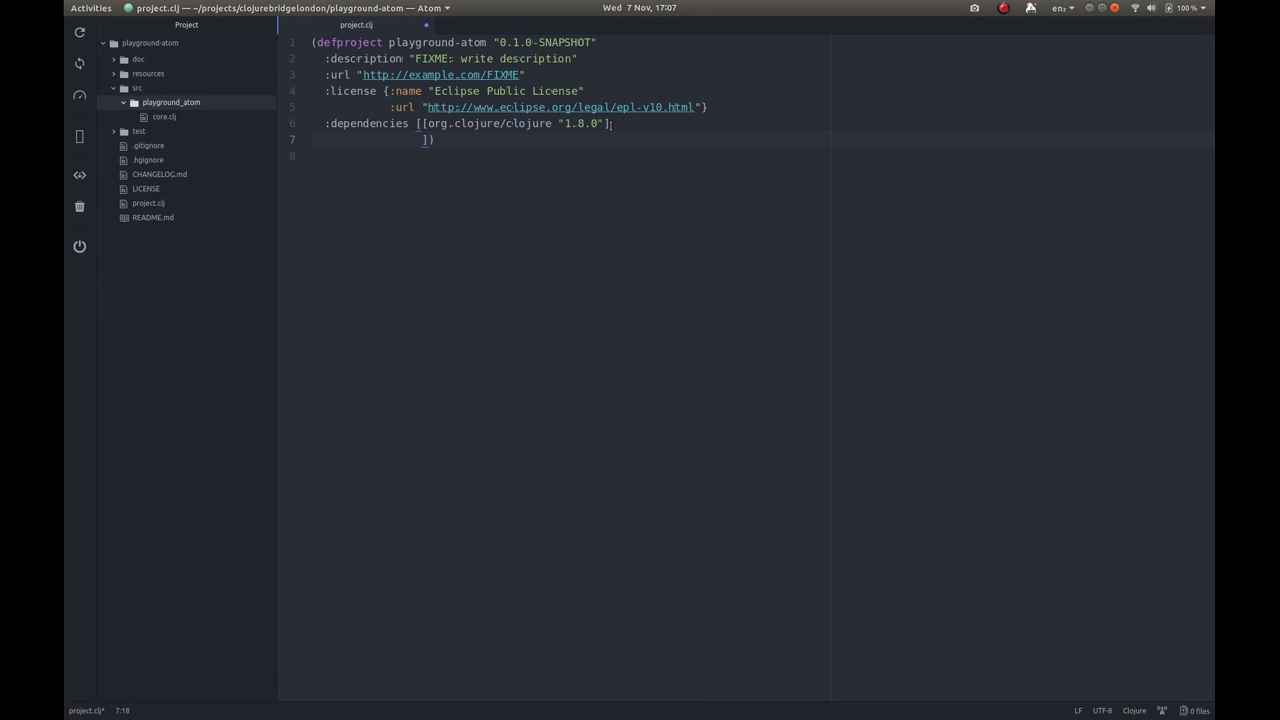
Copy the [proto-repl "0.3.1"] Leiningen coordinate from the Clojars page.
click(720, 356)
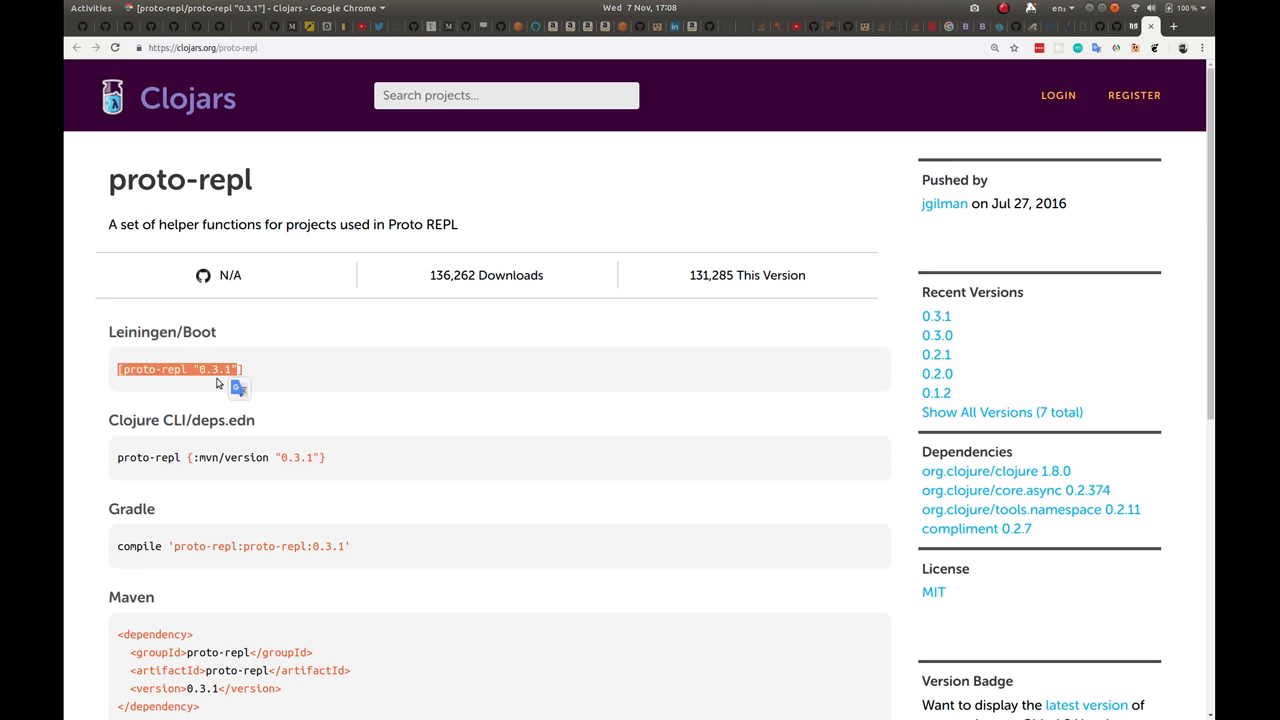
click(250, 370)
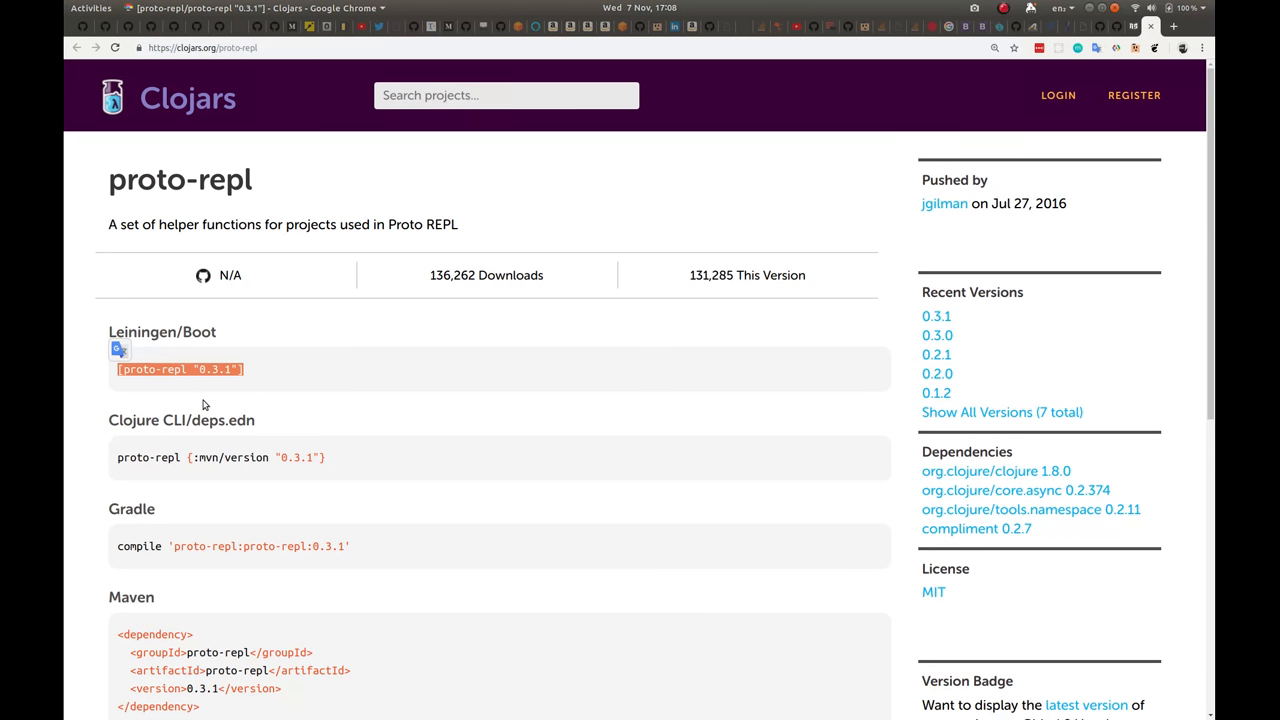
mouse_move(188, 588)
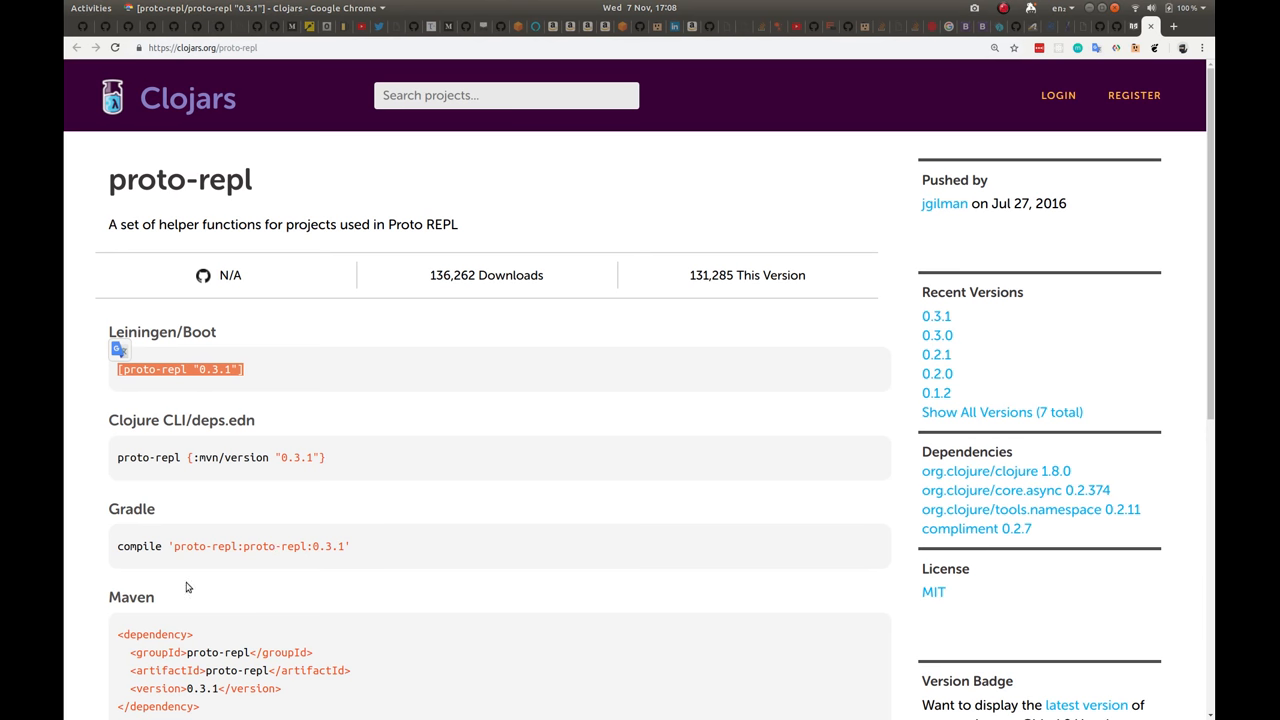
mouse_move(470, 374)
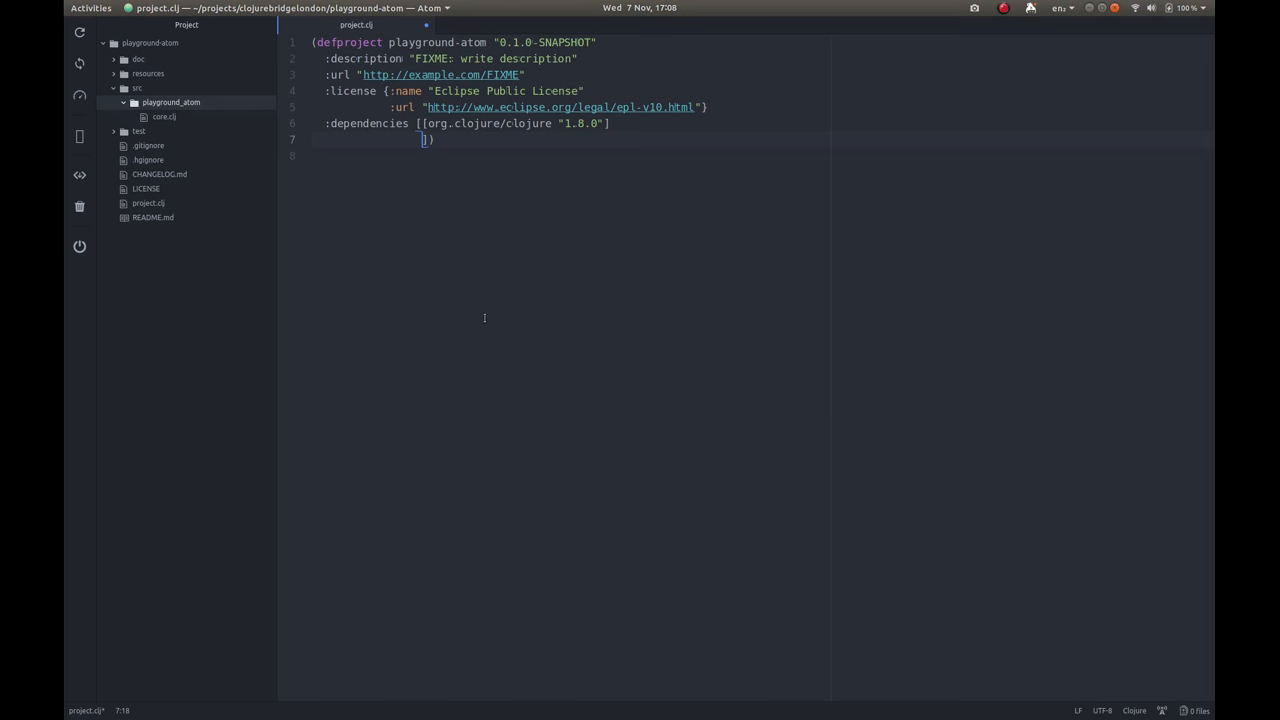
Paste [proto-repl "0.3.1"] into :dependencies and open core.clj from the tree.
text([proto-repl "0.3.1"])
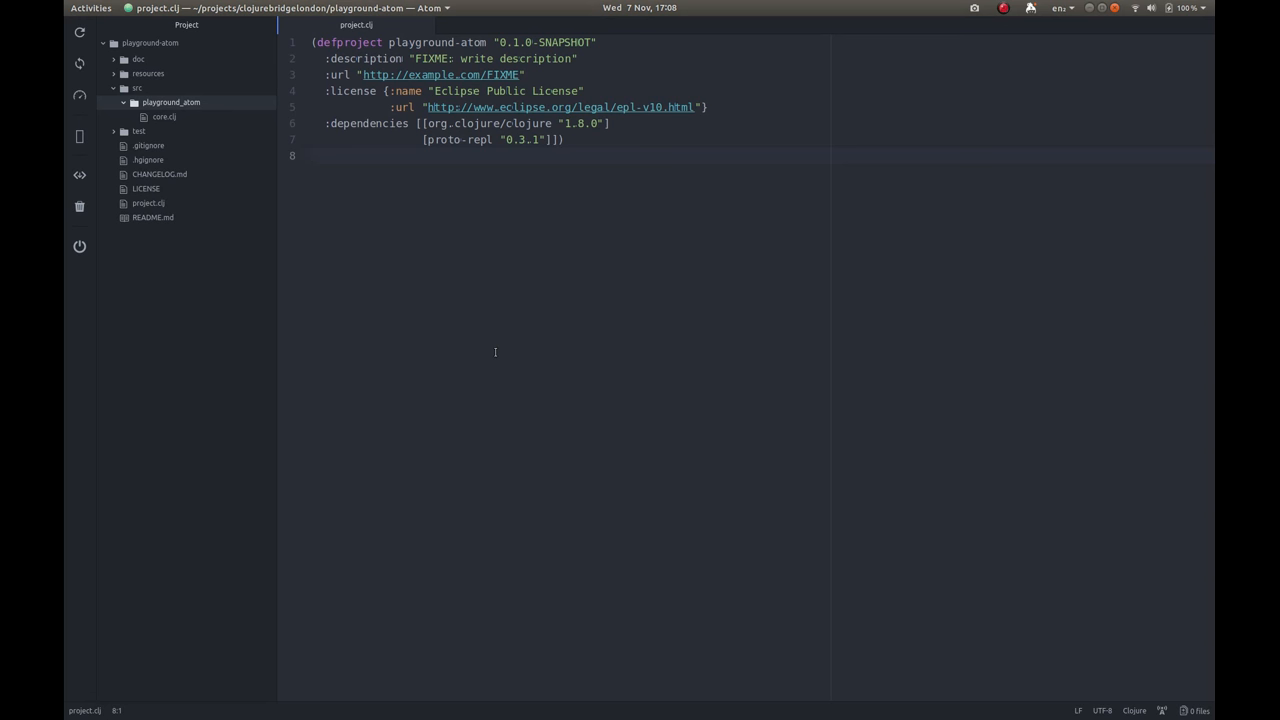
click(312, 156)
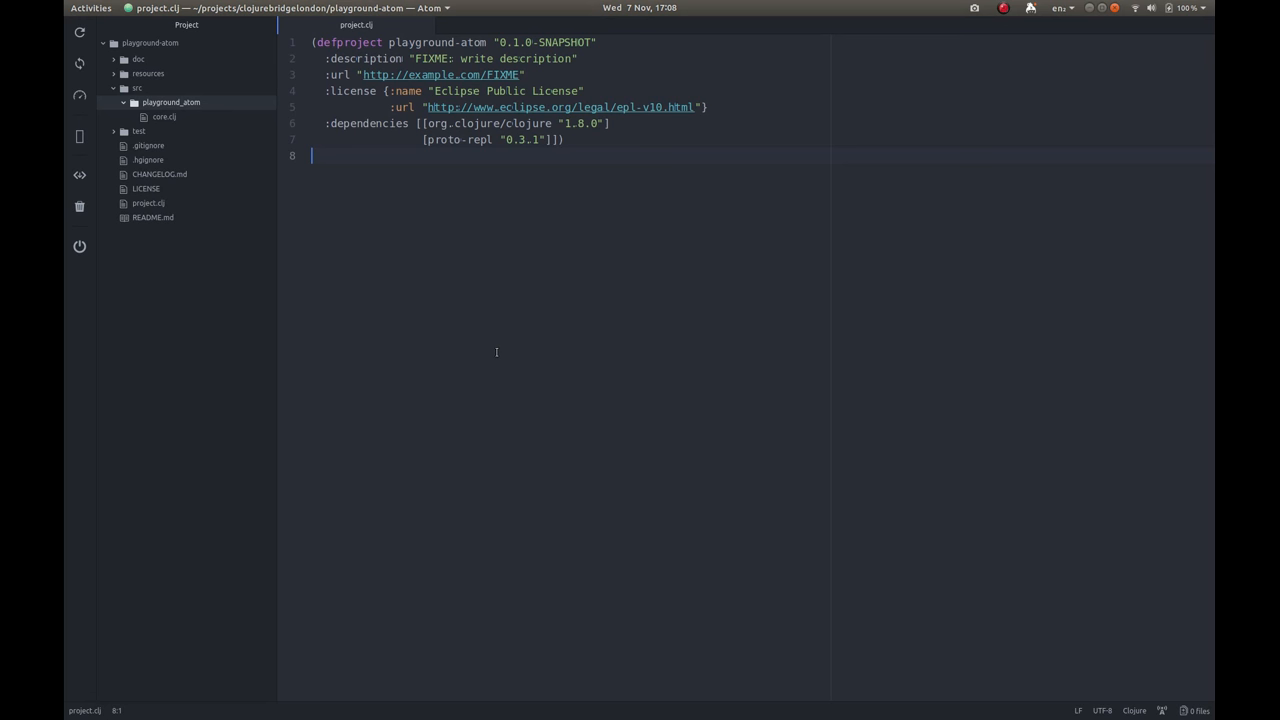
mouse_move(422, 200)
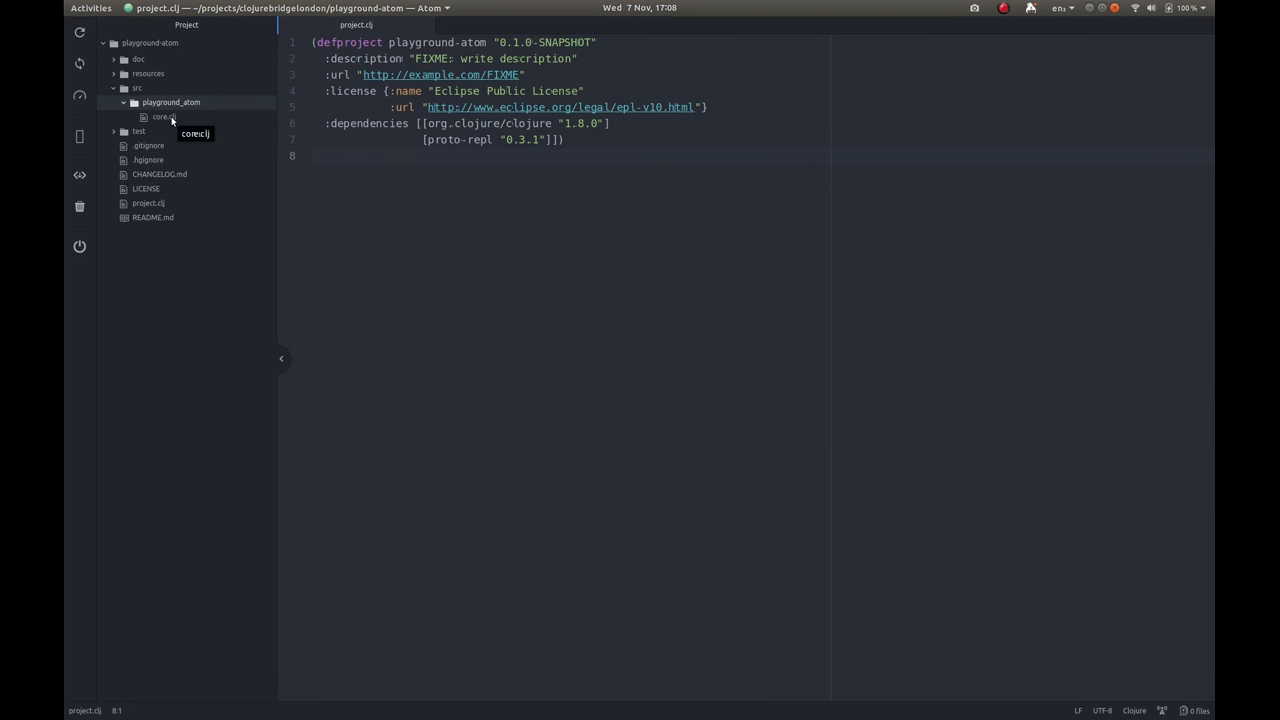
click(164, 116)
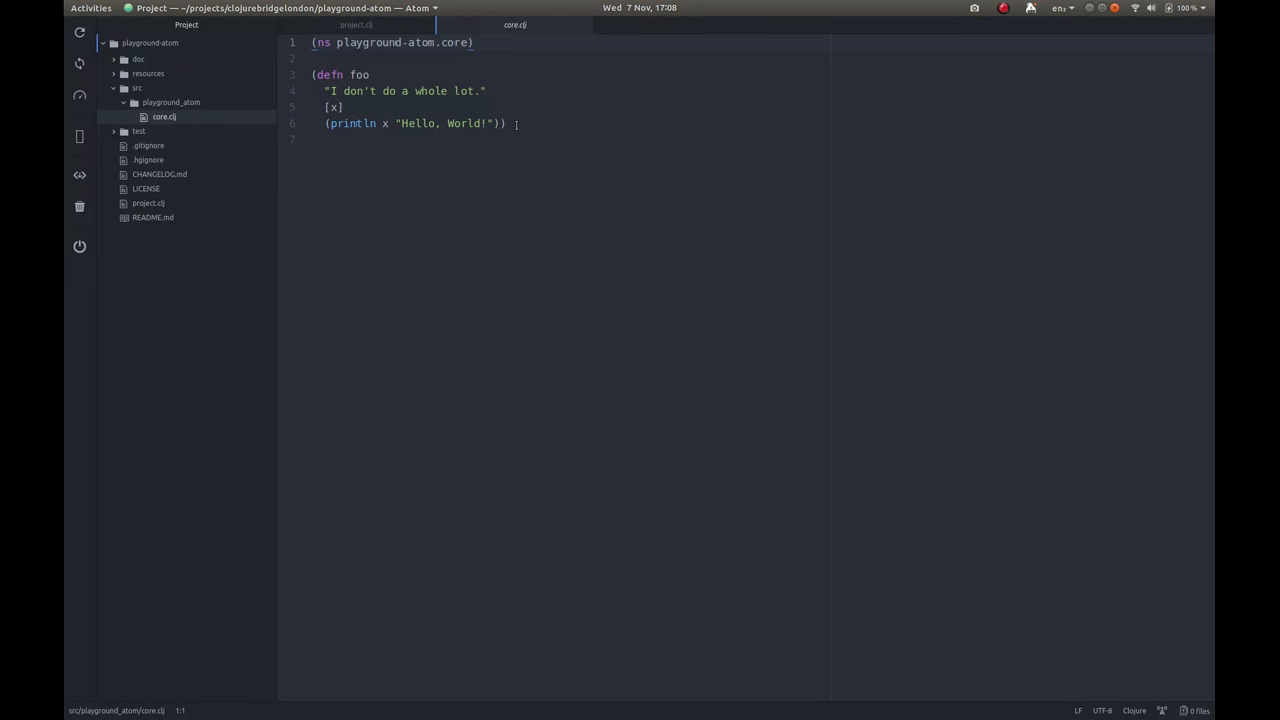
Run Proto Repl: Toggle from the command palette to start a REPL beside core.clj.
click(508, 124)
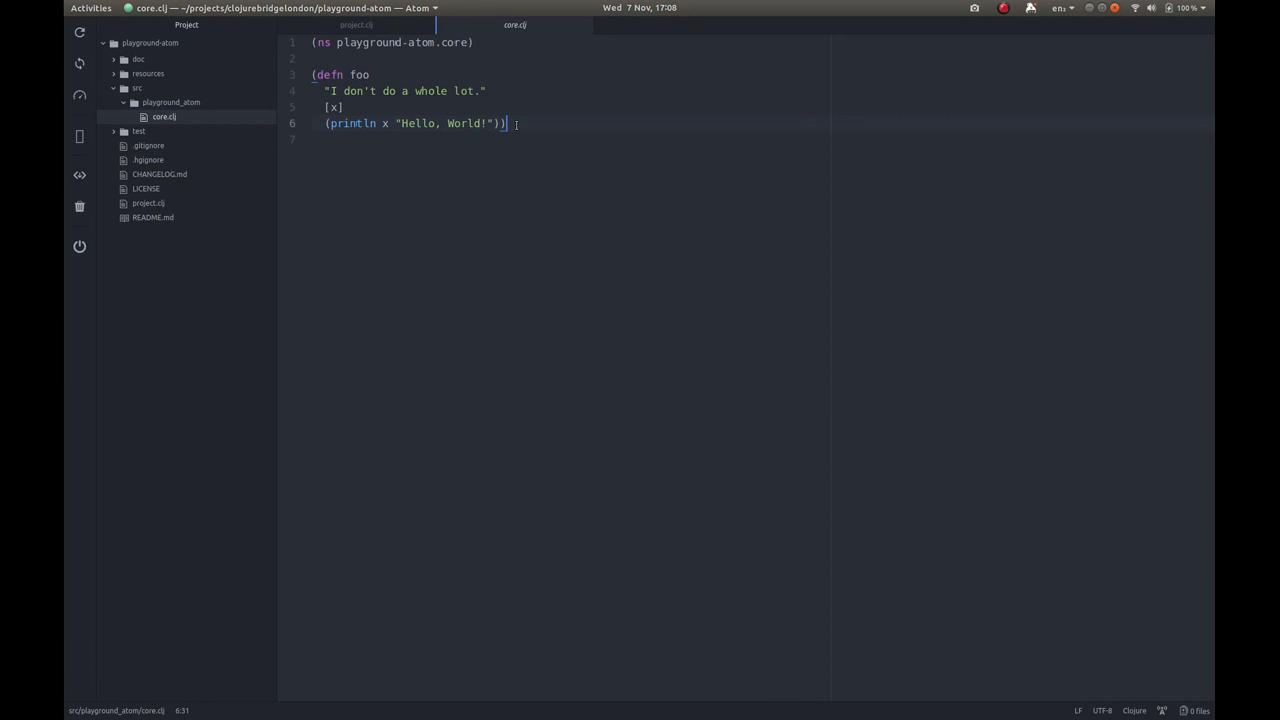
key(ctrl+shift+p)
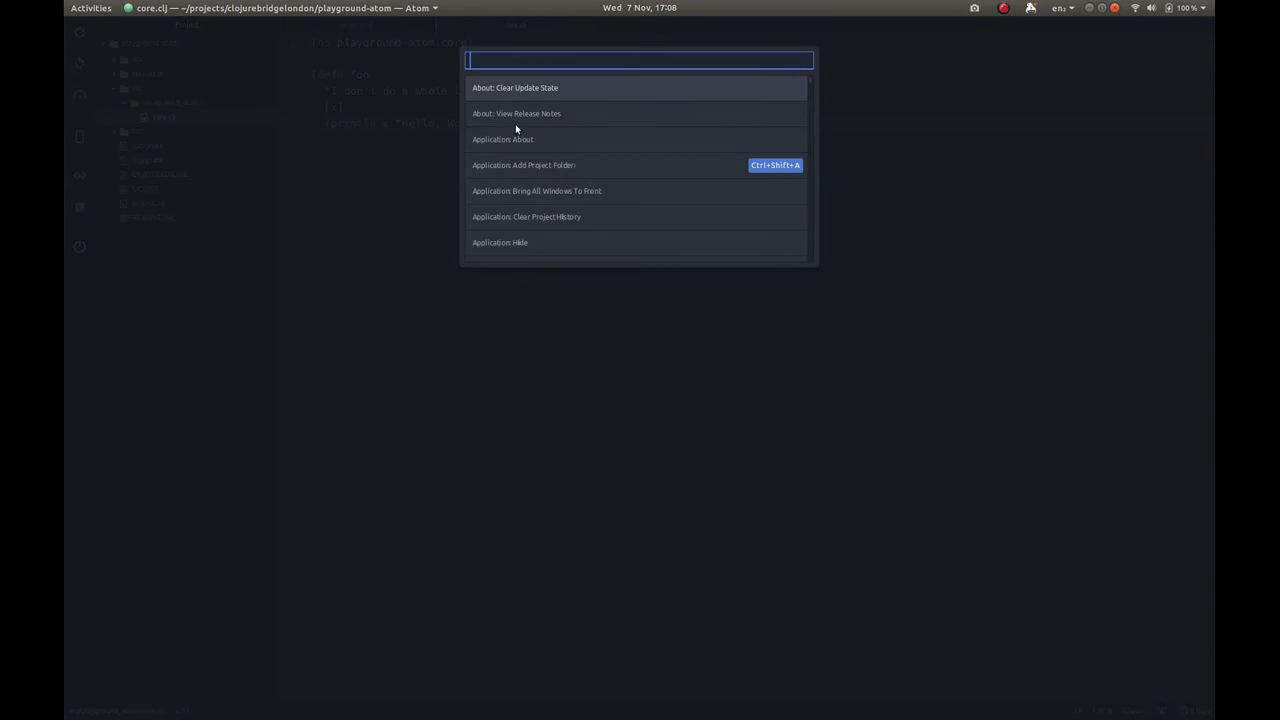
text(re)
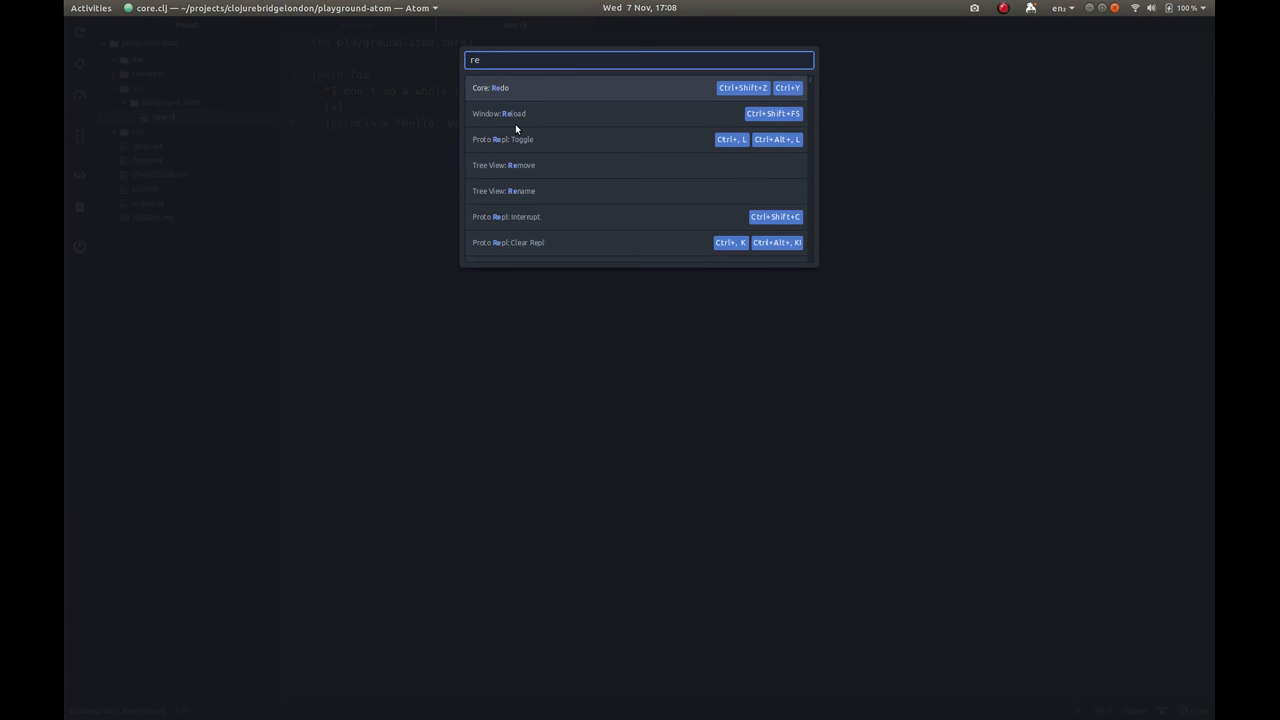
text(pr)
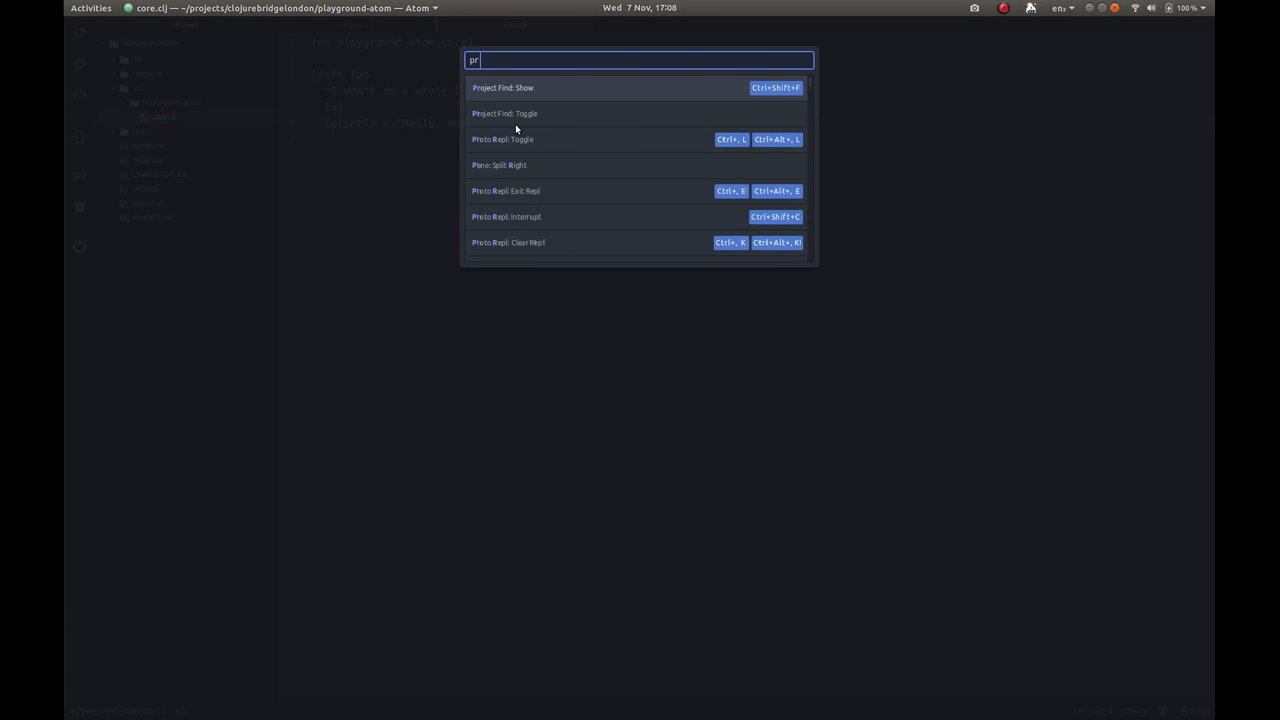
text(oto)
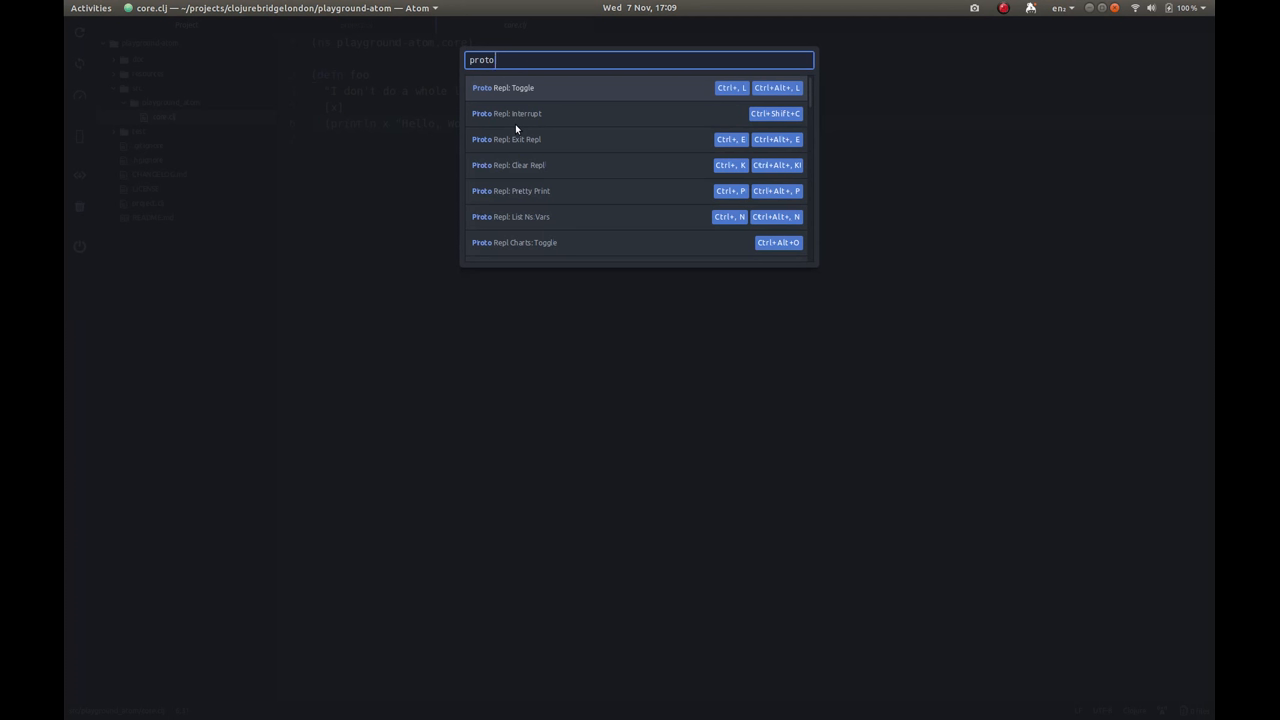
mouse_move(576, 114)
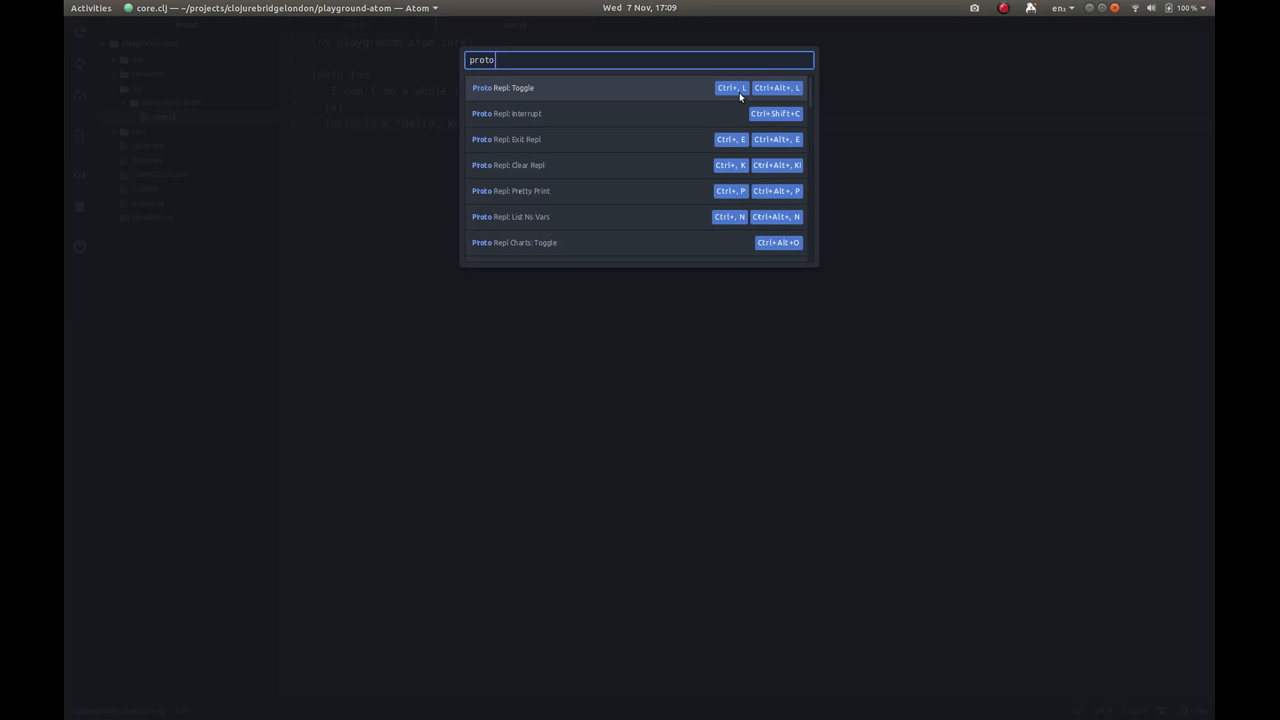
mouse_move(624, 102)
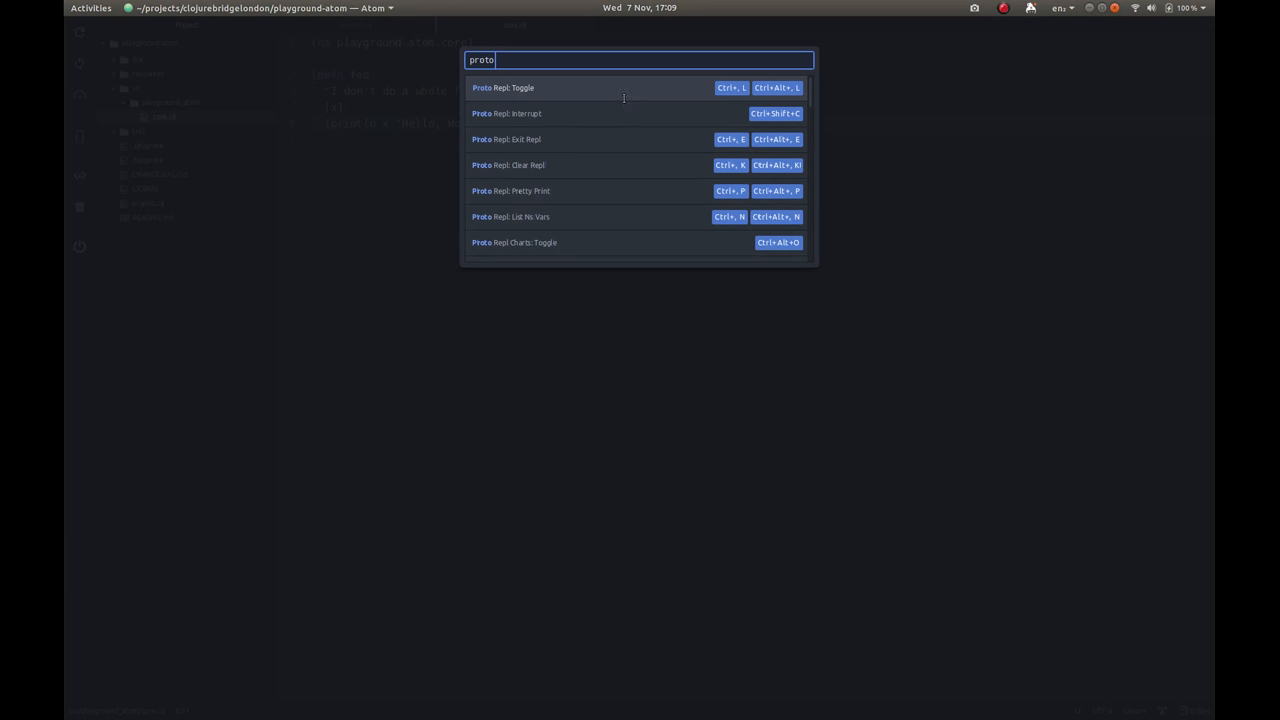
click(504, 88)
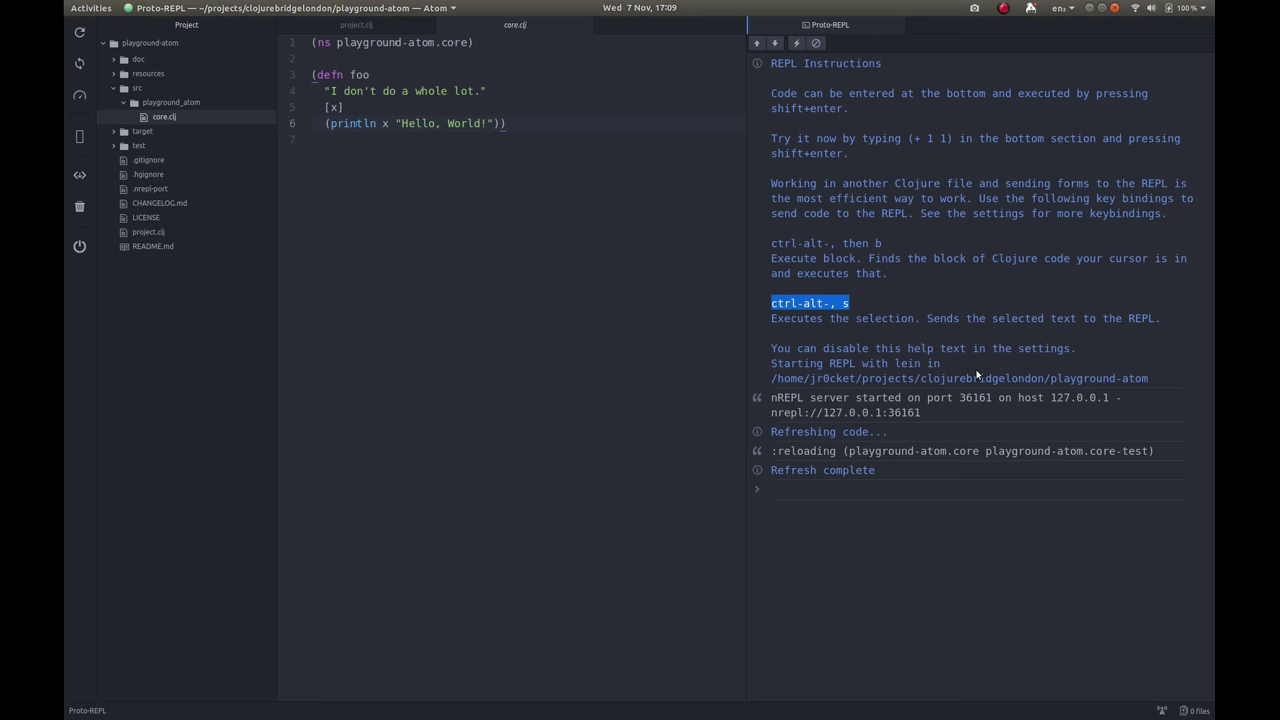
mouse_move(976, 376)
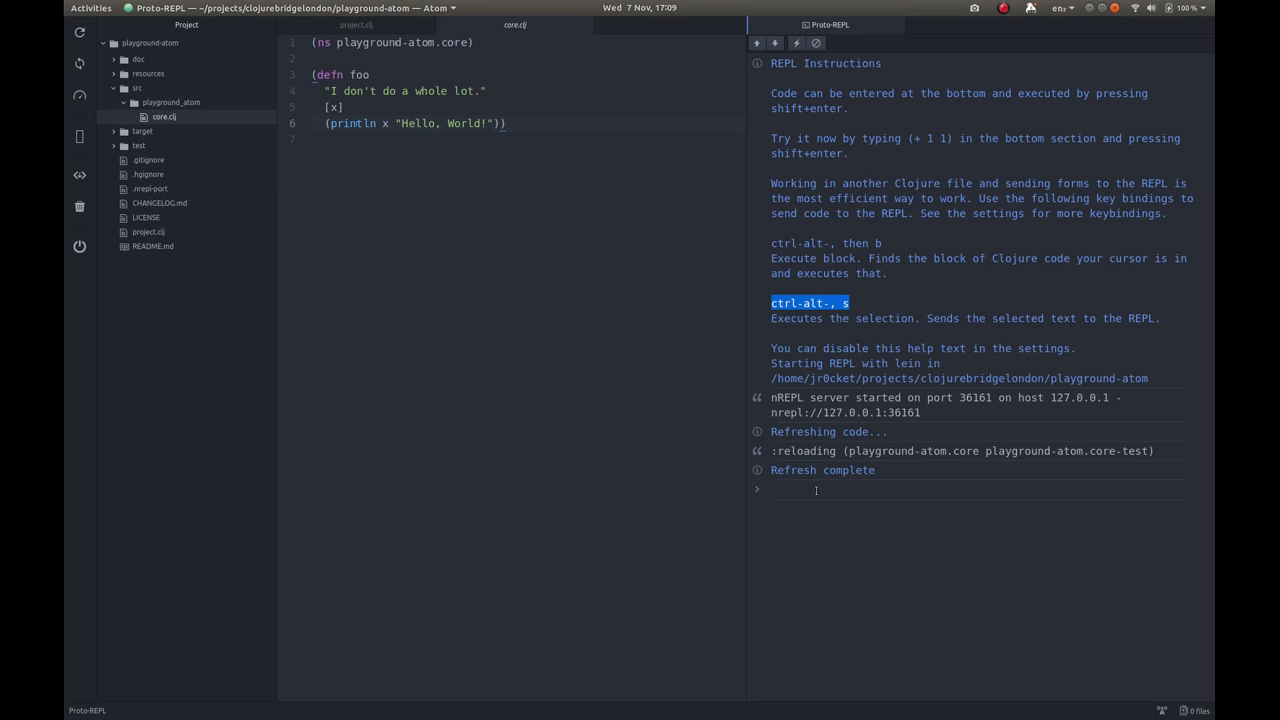
Enter (+ 1 2 3) in the REPL input and evaluate it to 6.
text(()
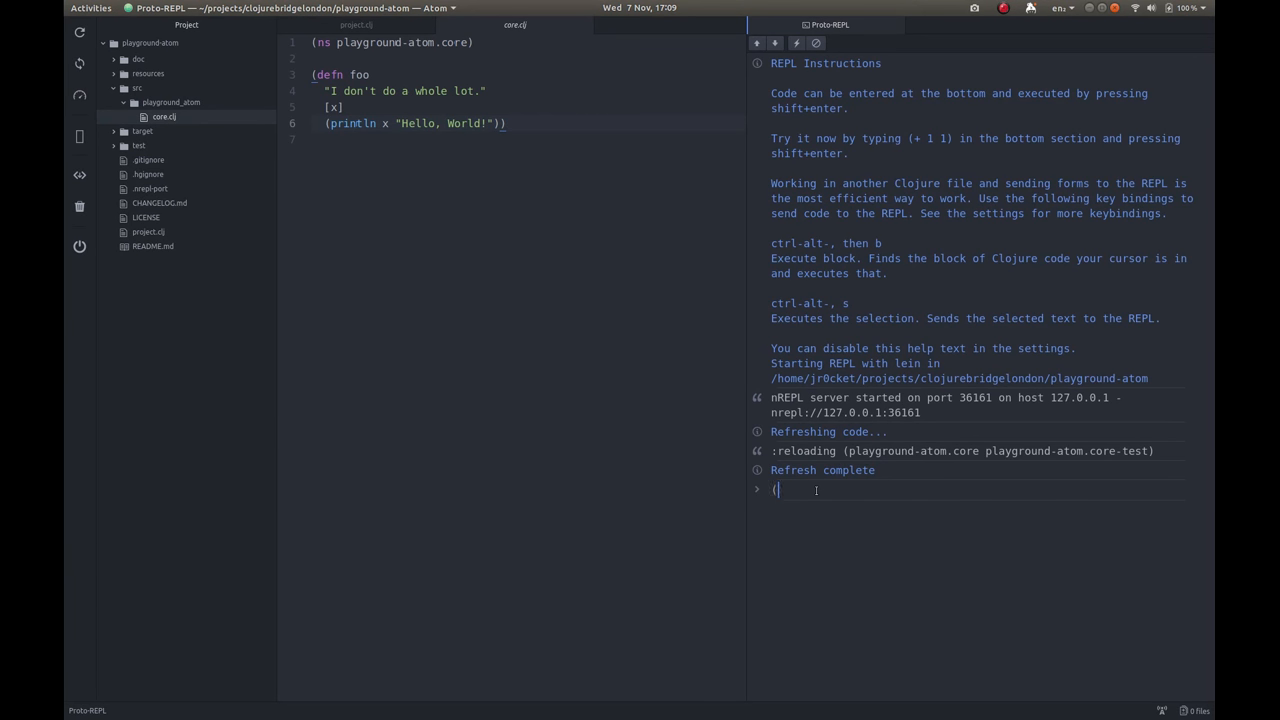
text(+)
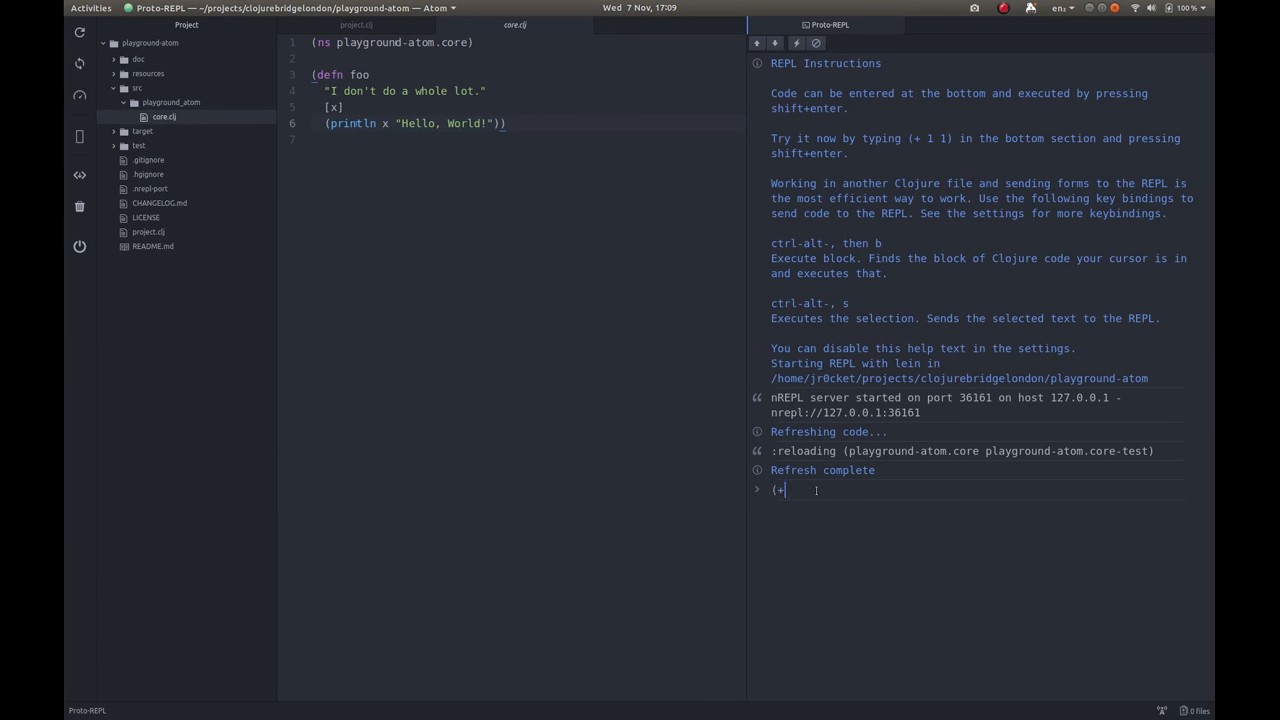
text(1 2 3)
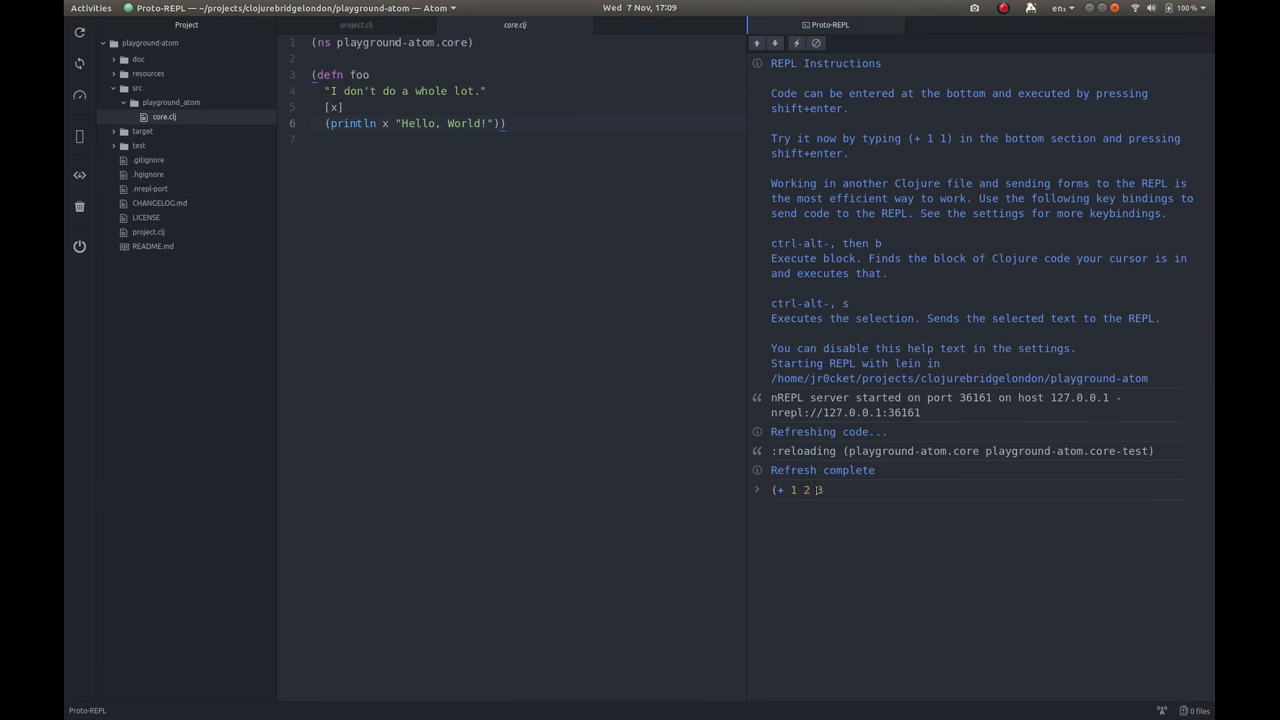
text())
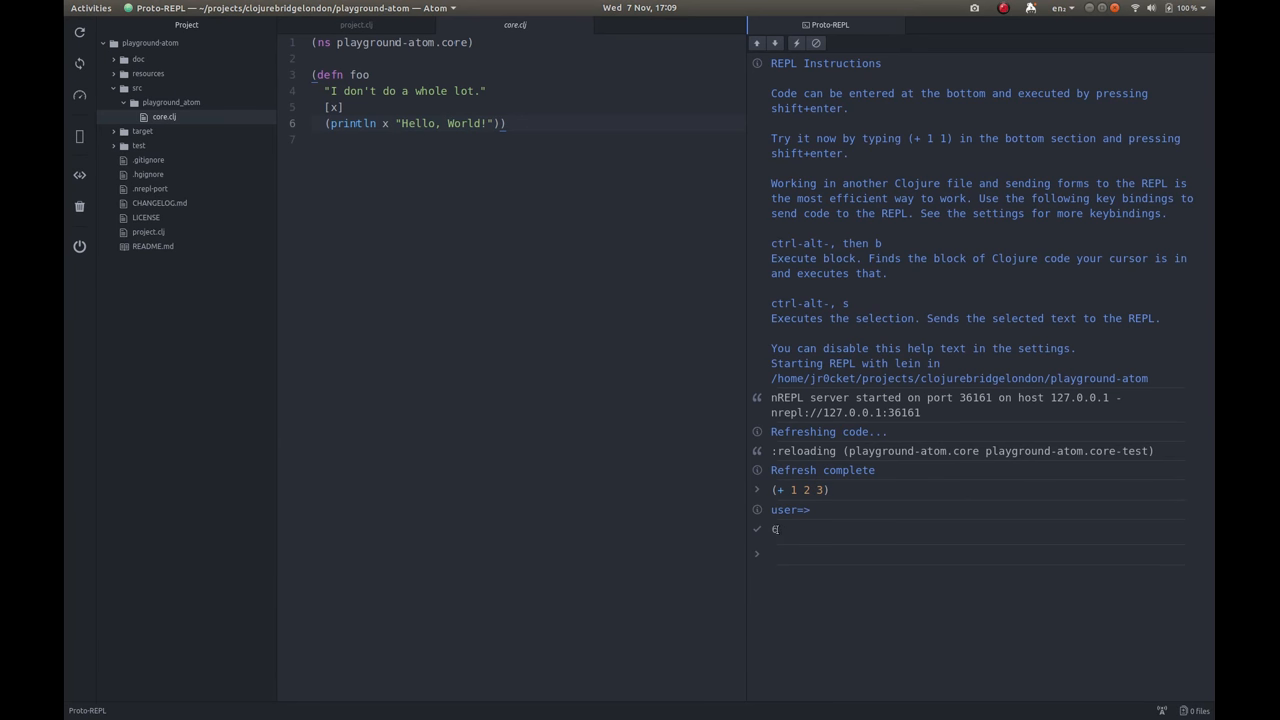
double_click(784, 510)
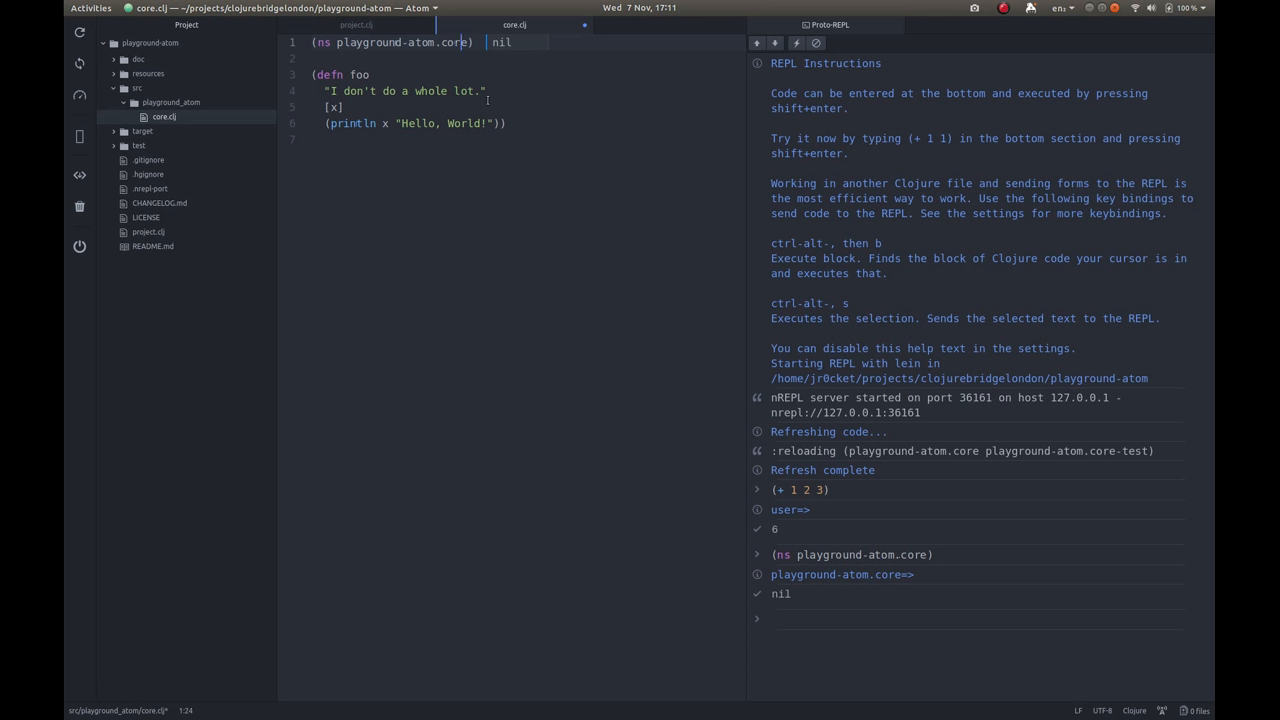
mouse_move(676, 322)
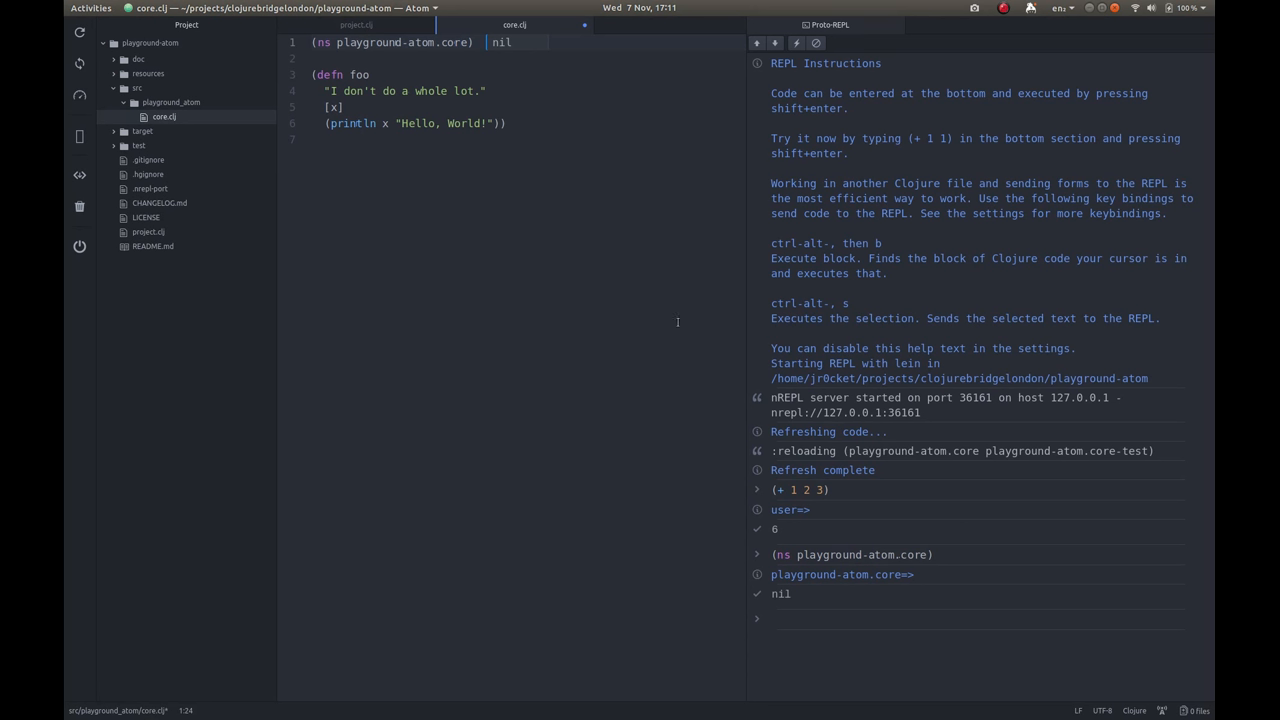
Evaluate (foo "atom") in the REPL, printing atom Hello, World! and returning nil.
double_click(784, 510)
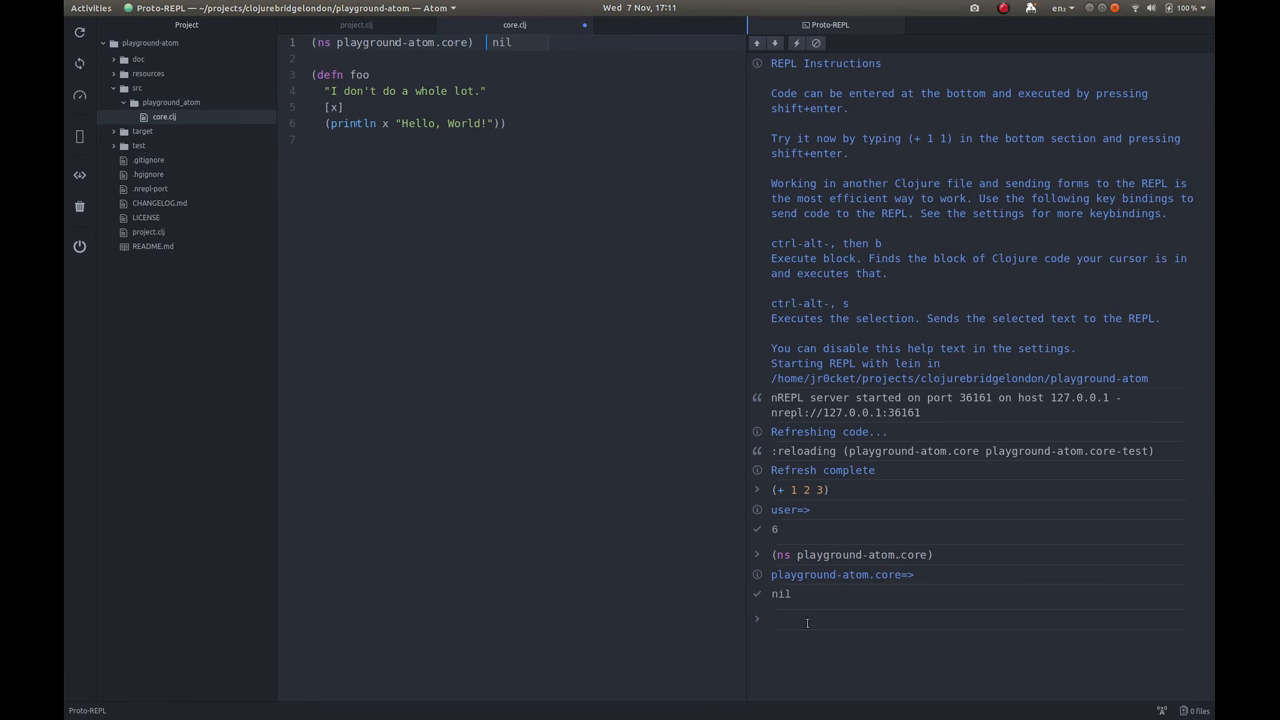
text((foo)
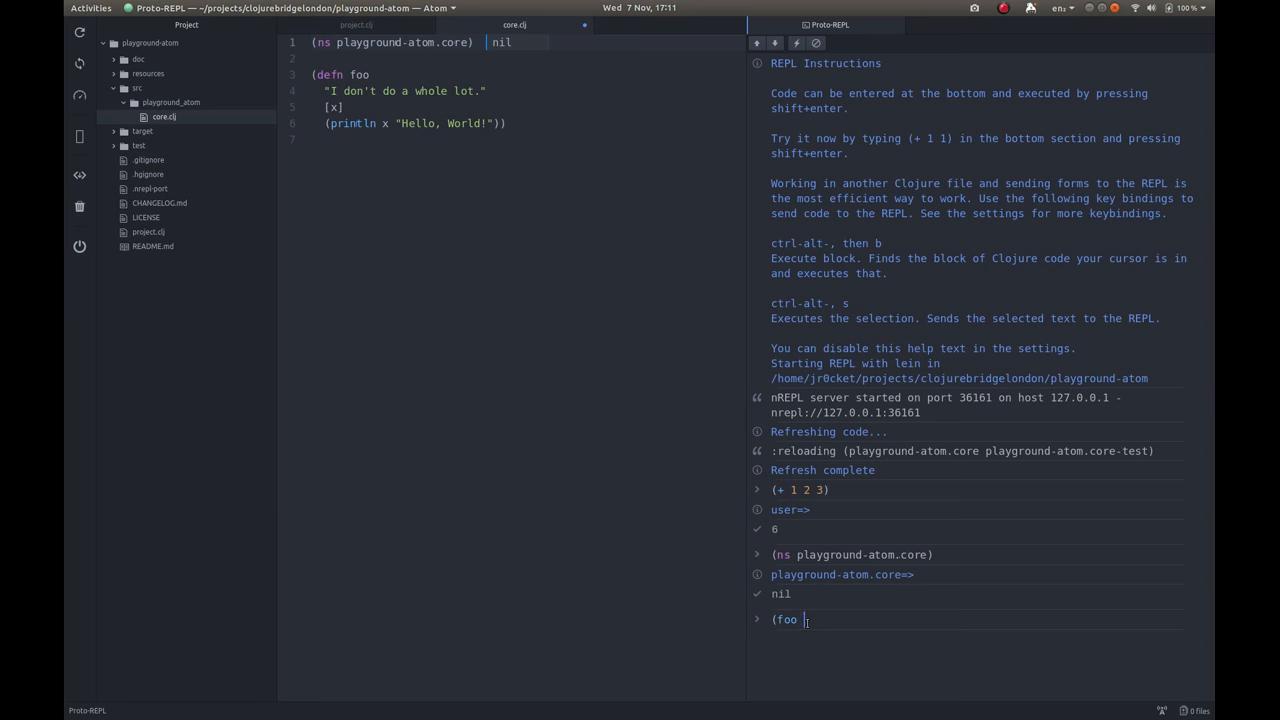
text(")
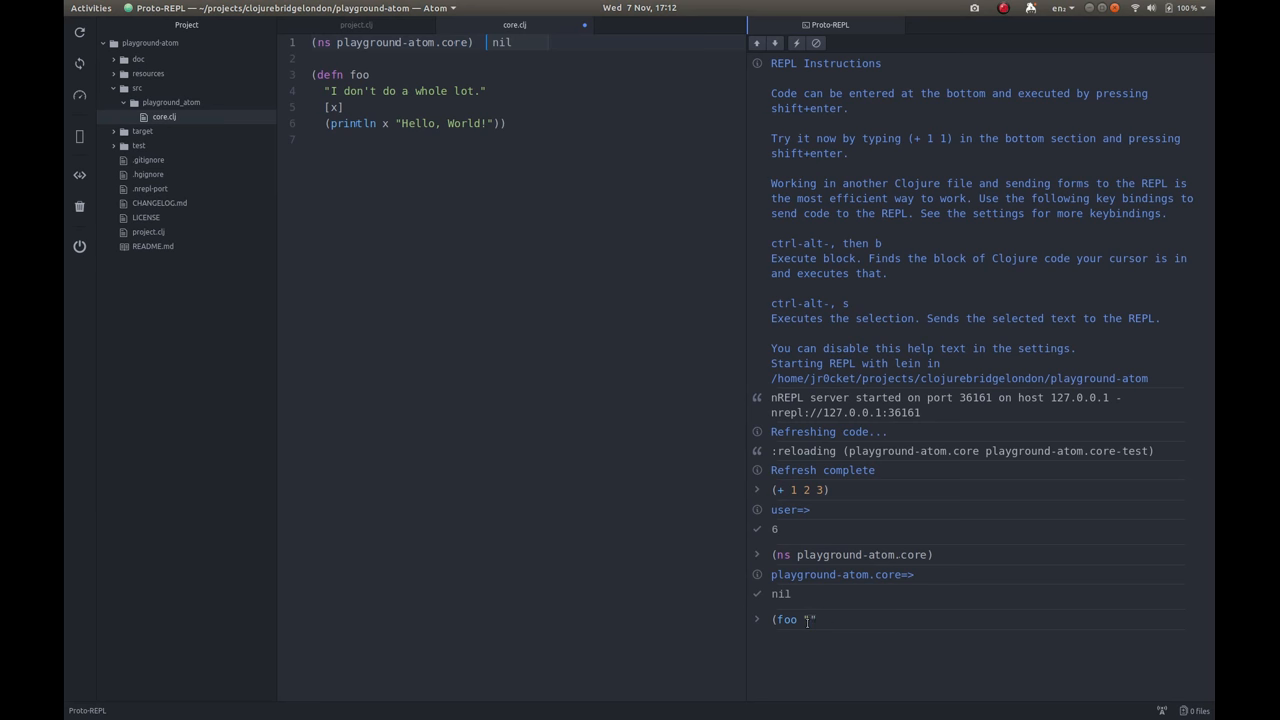
text(atom;)
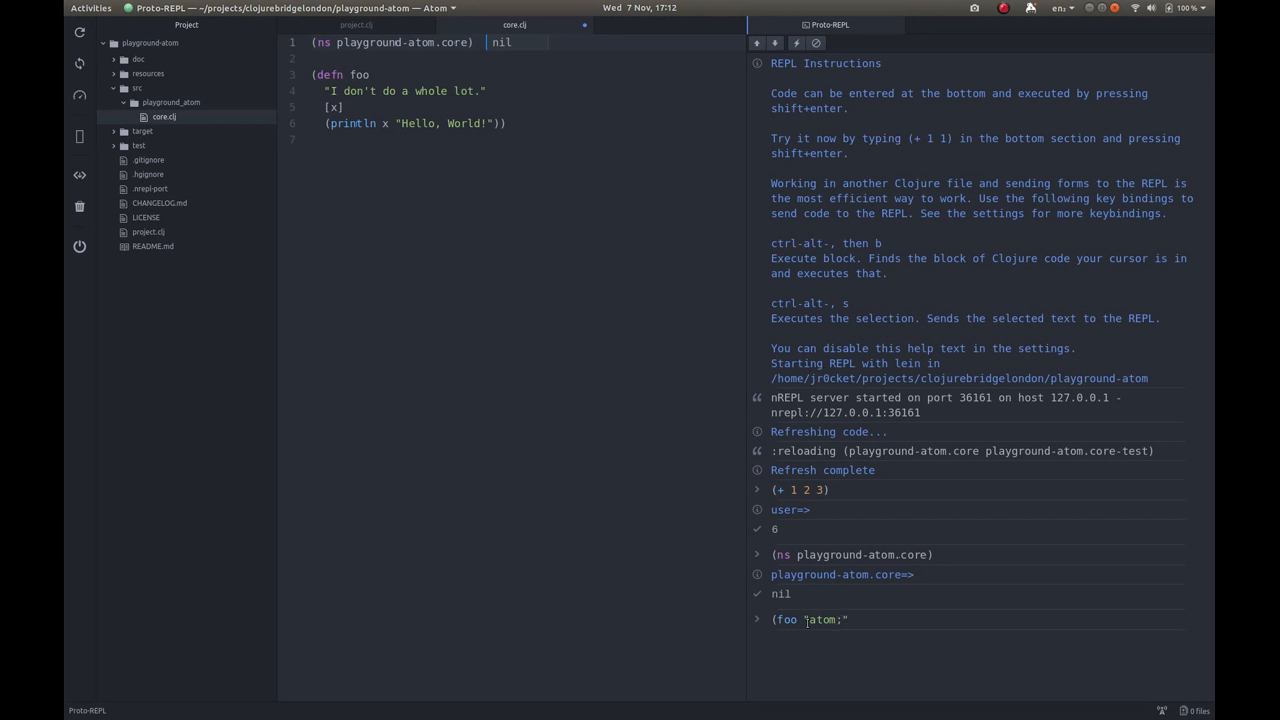
key(Backspace)
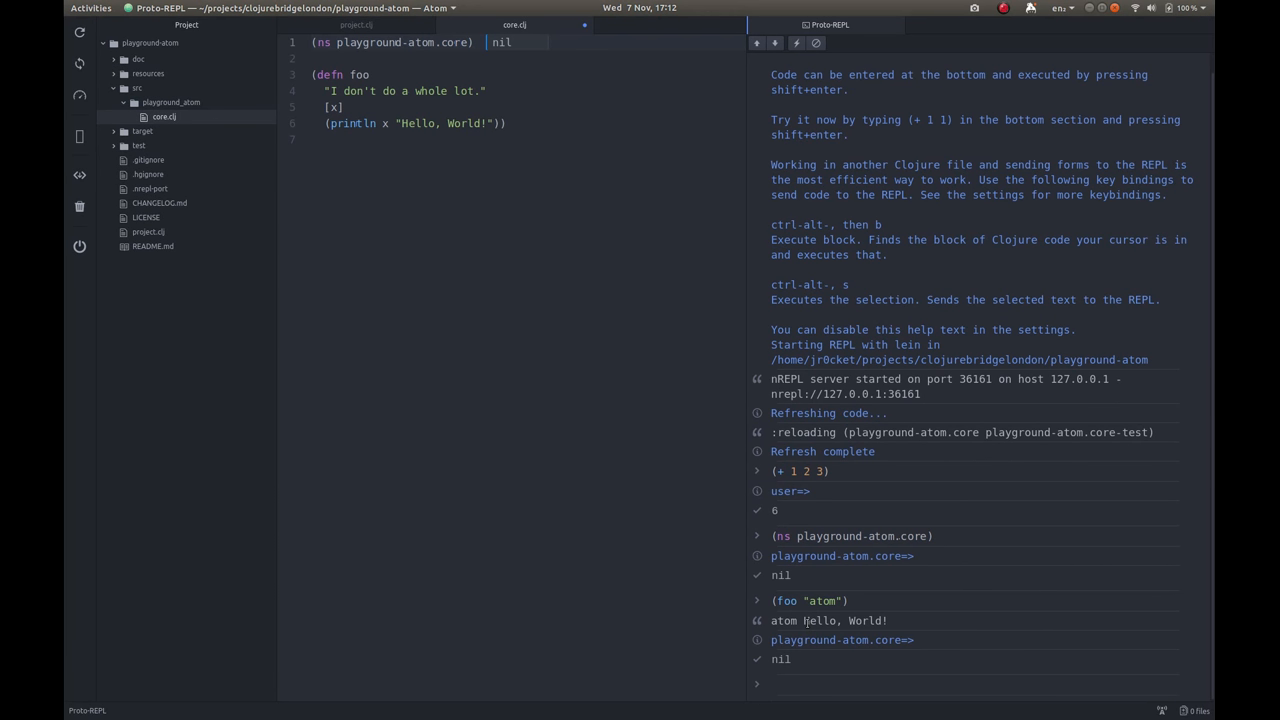
Evaluate the foo definition, replace println with str, and redefine foo in the REPL.
click(776, 684)
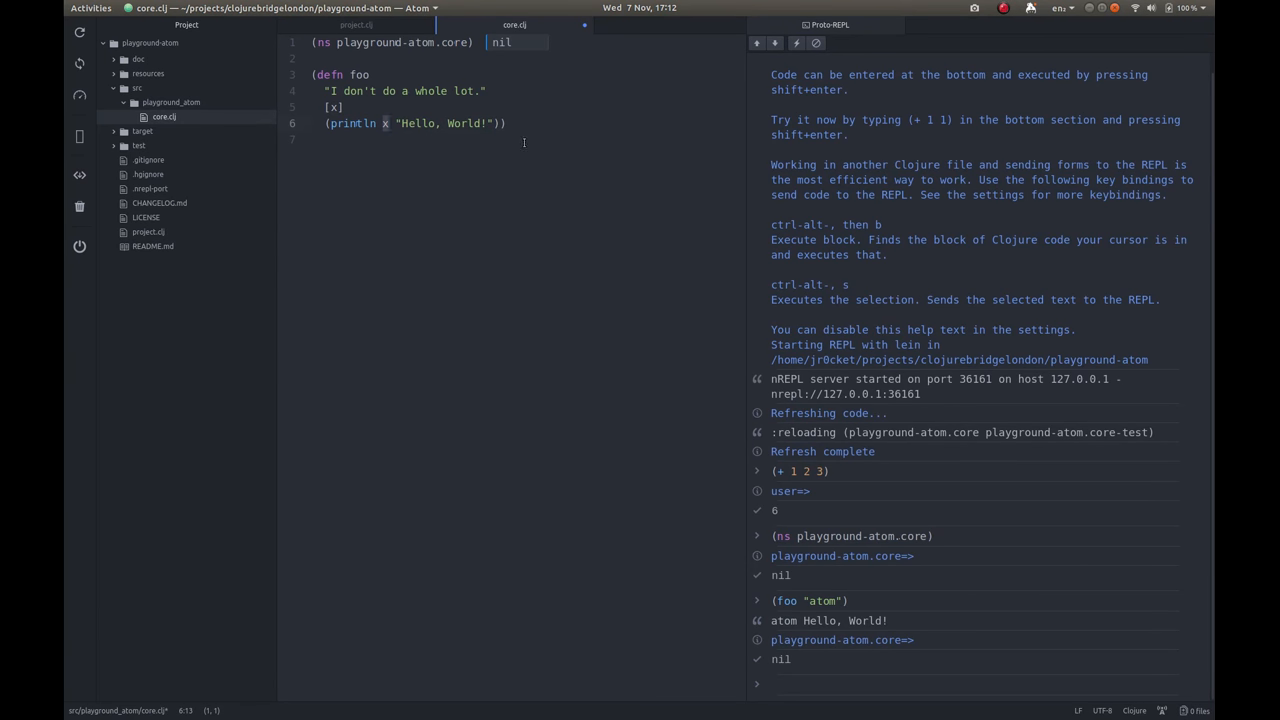
click(508, 124)
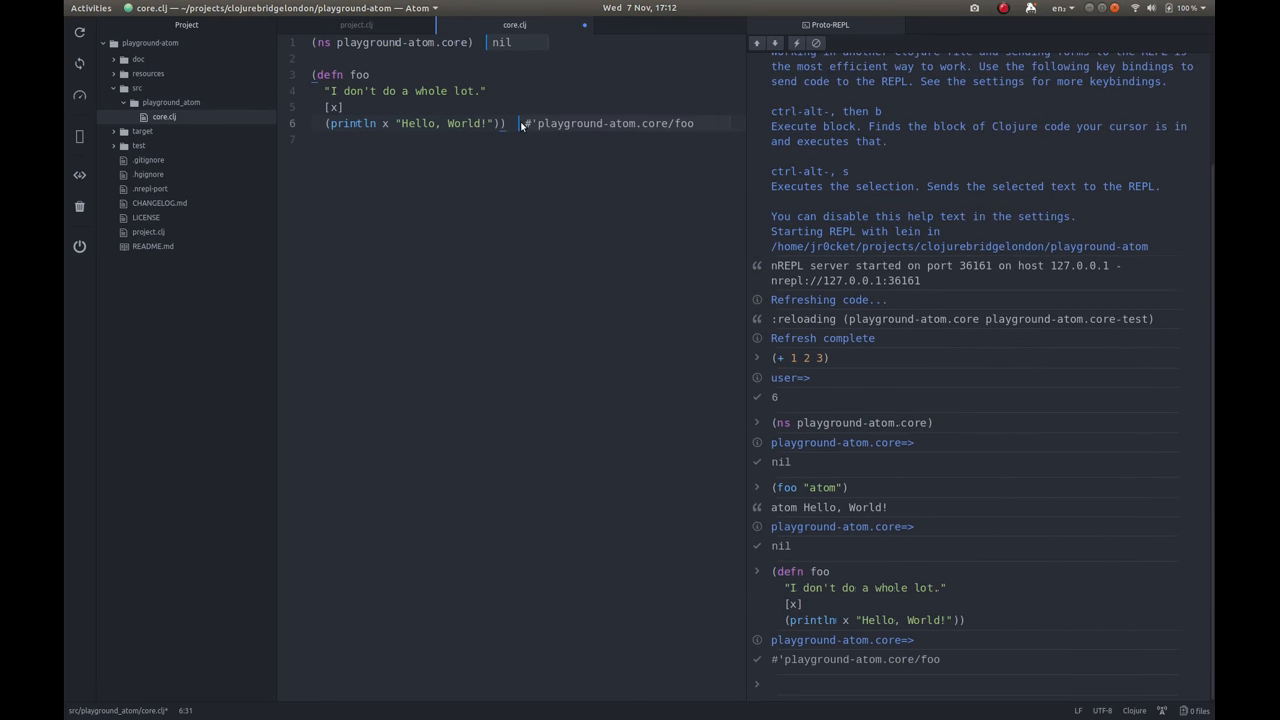
mouse_move(570, 316)
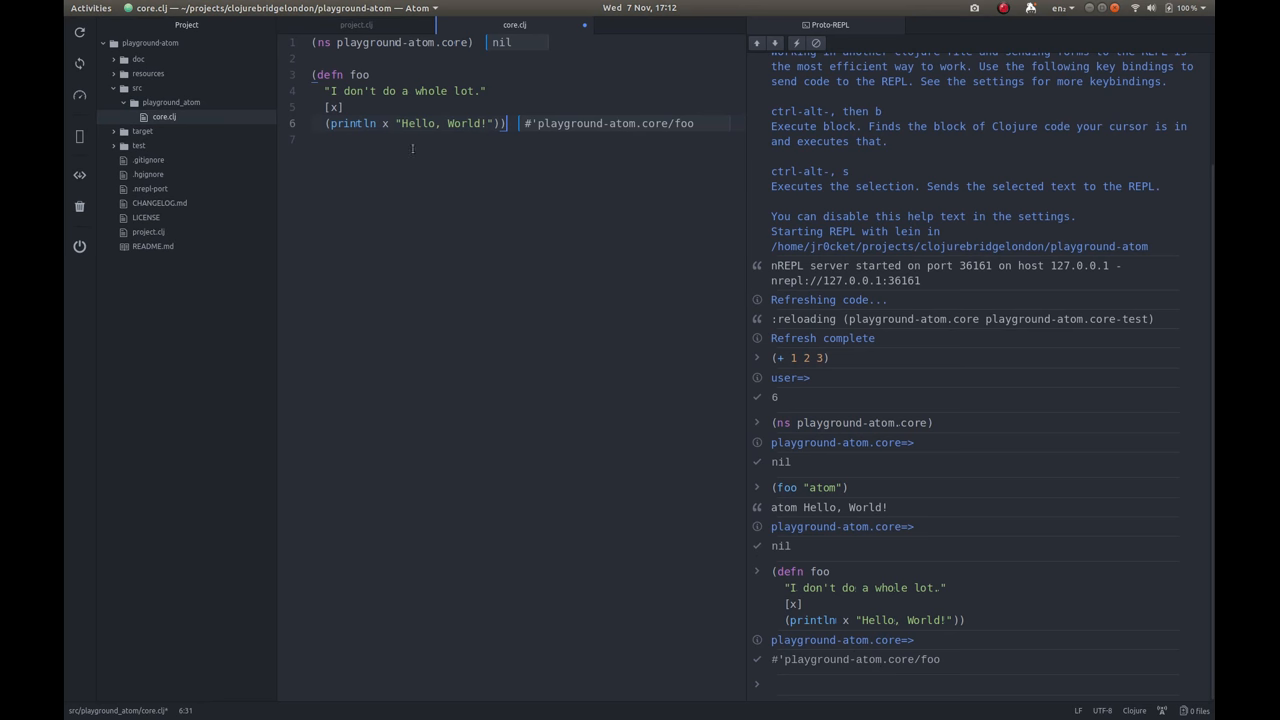
double_click(352, 124)
text(s)
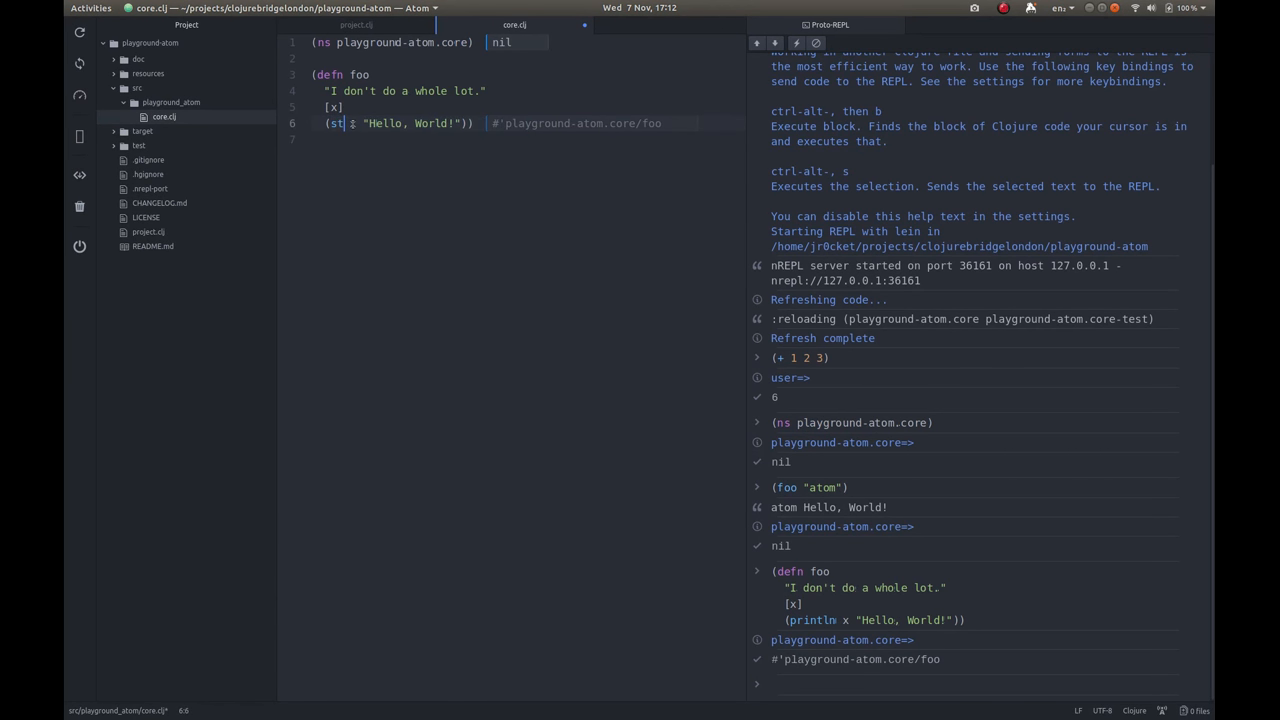
text(r)
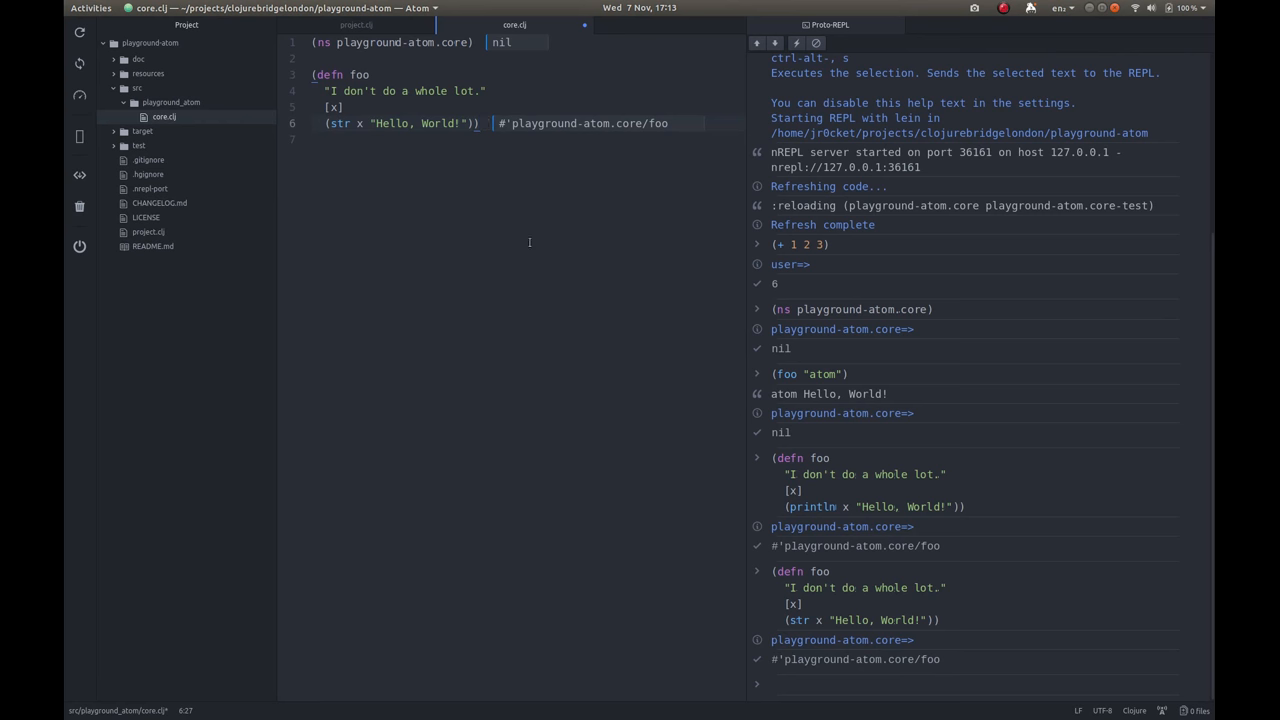
mouse_move(432, 412)
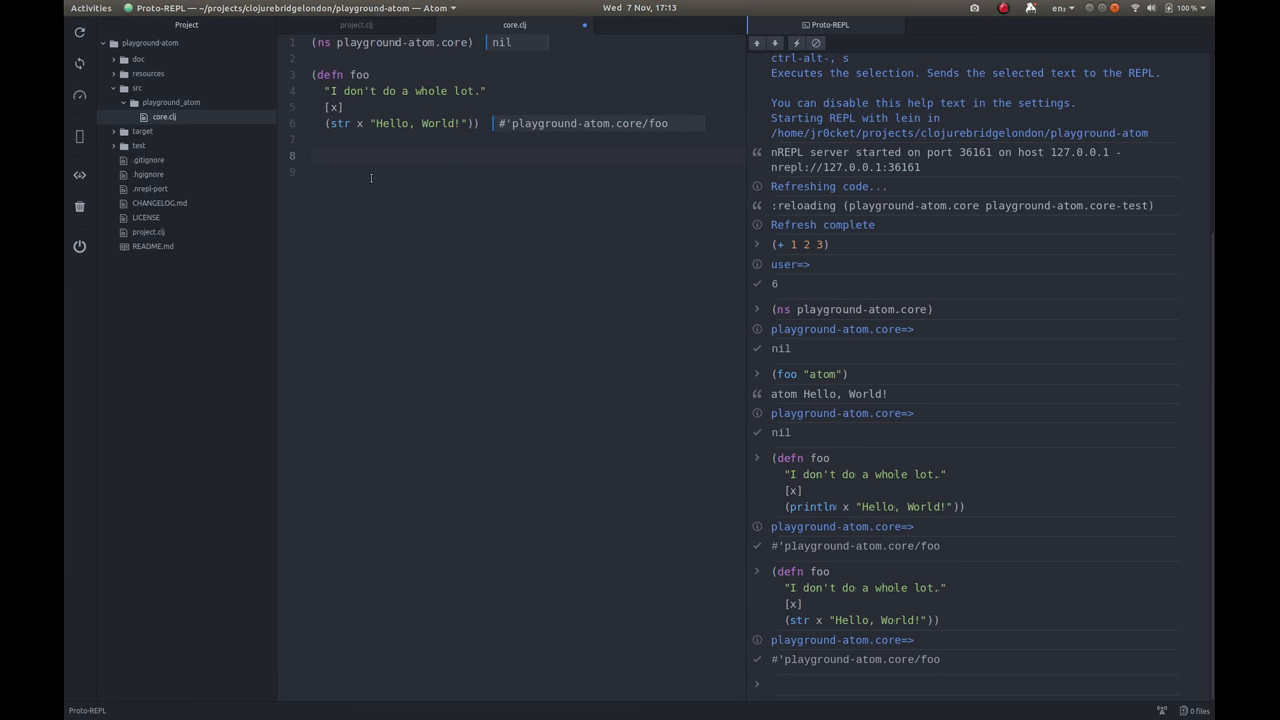
Write (foo "atom protorepl") below the definition and evaluate it inline.
text(())
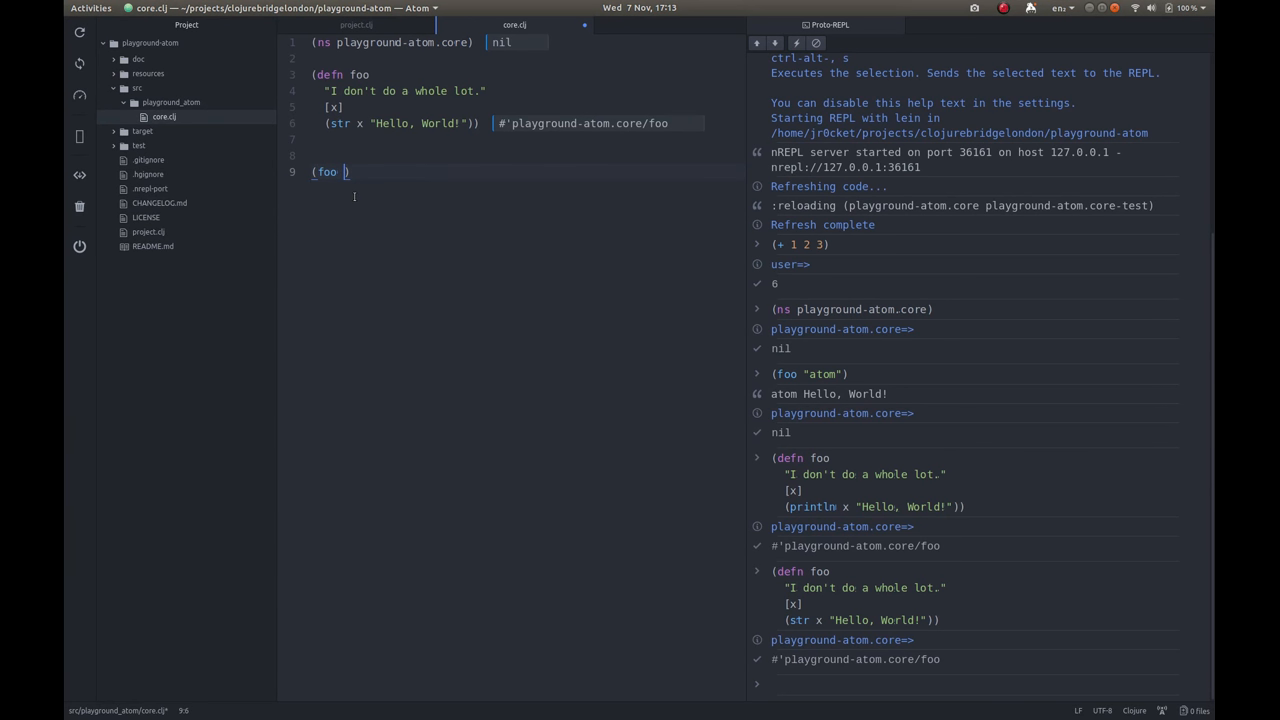
text("am)
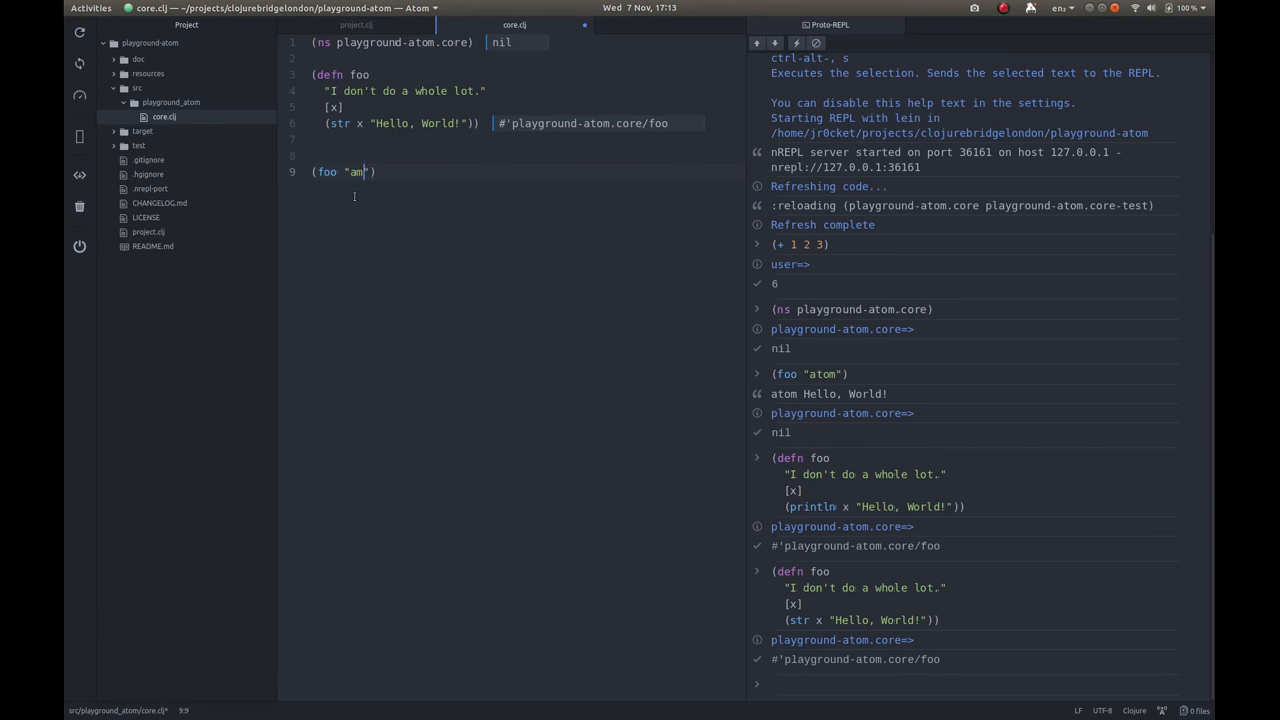
text(tom)
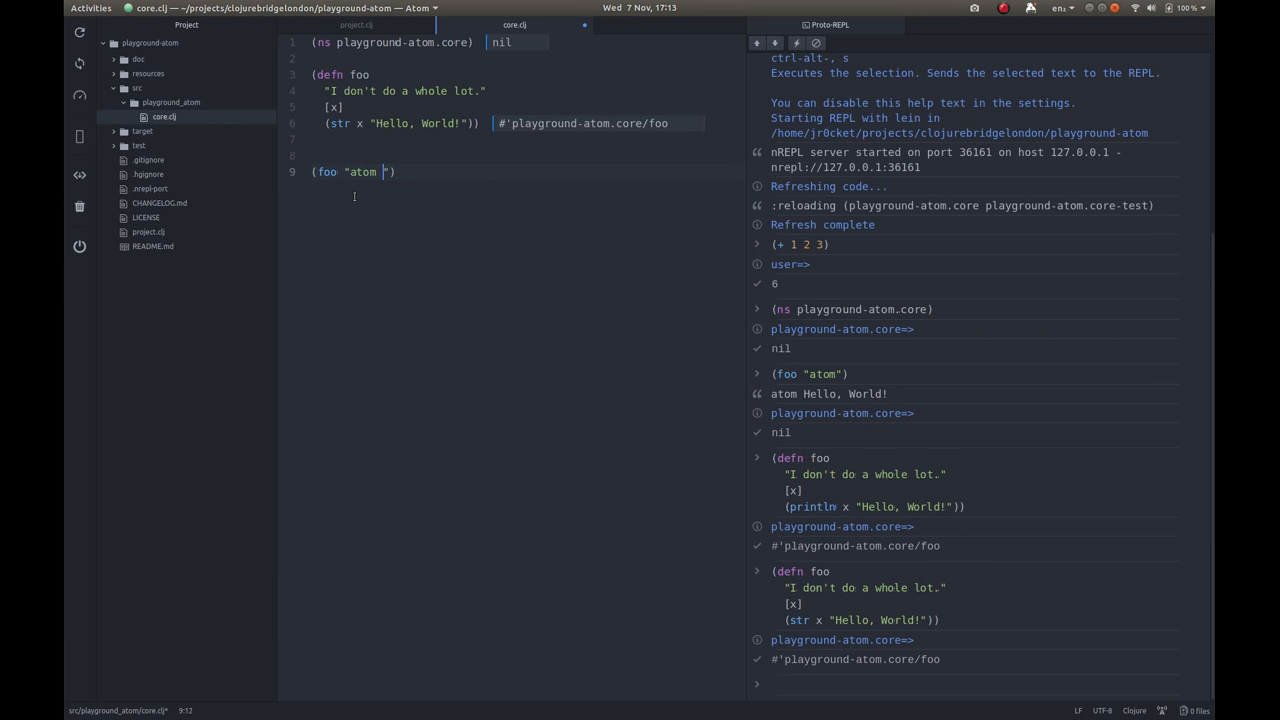
text(protorepl)
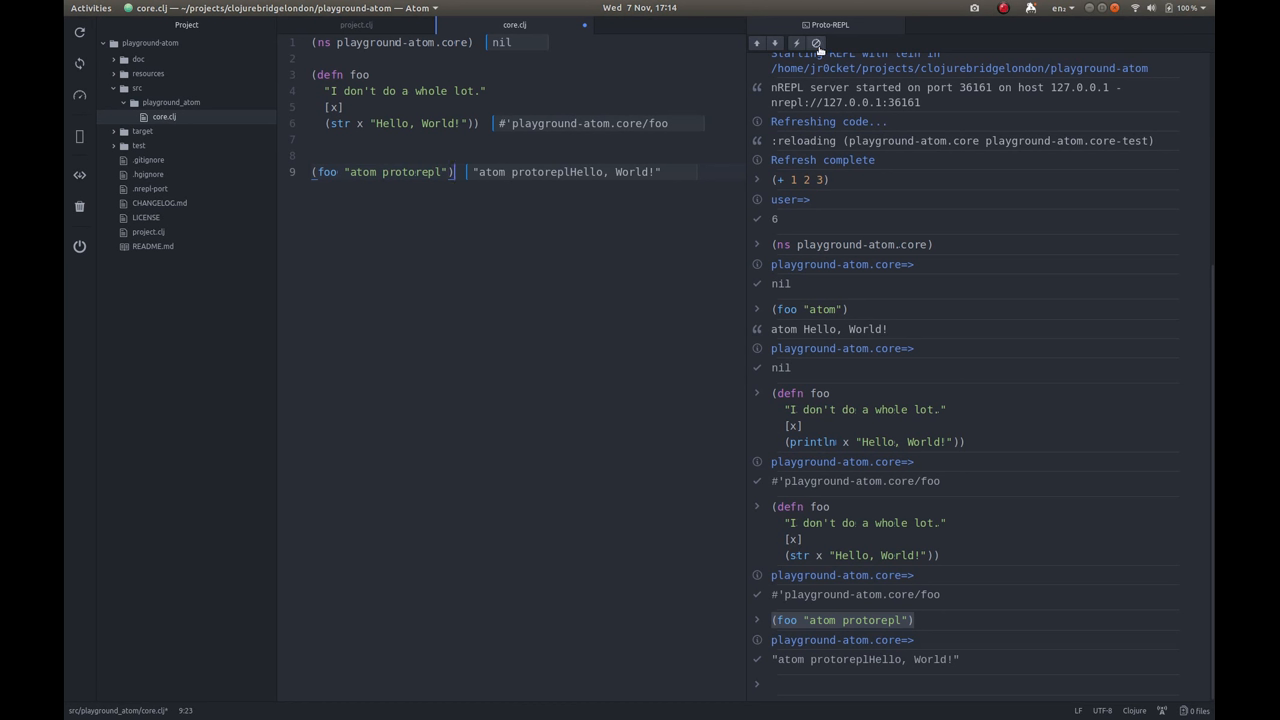
Clear the REPL output, browse earlier inputs with the history arrows, then close the REPL pane.
click(816, 44)
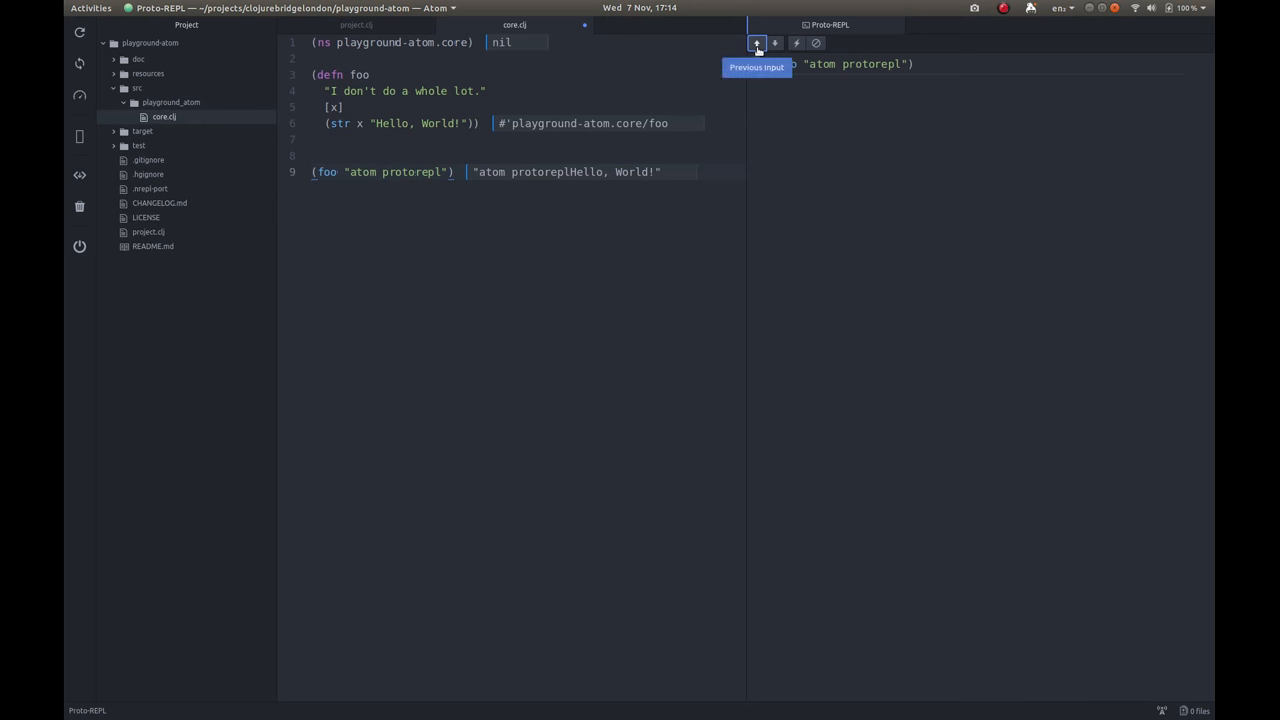
click(756, 44)
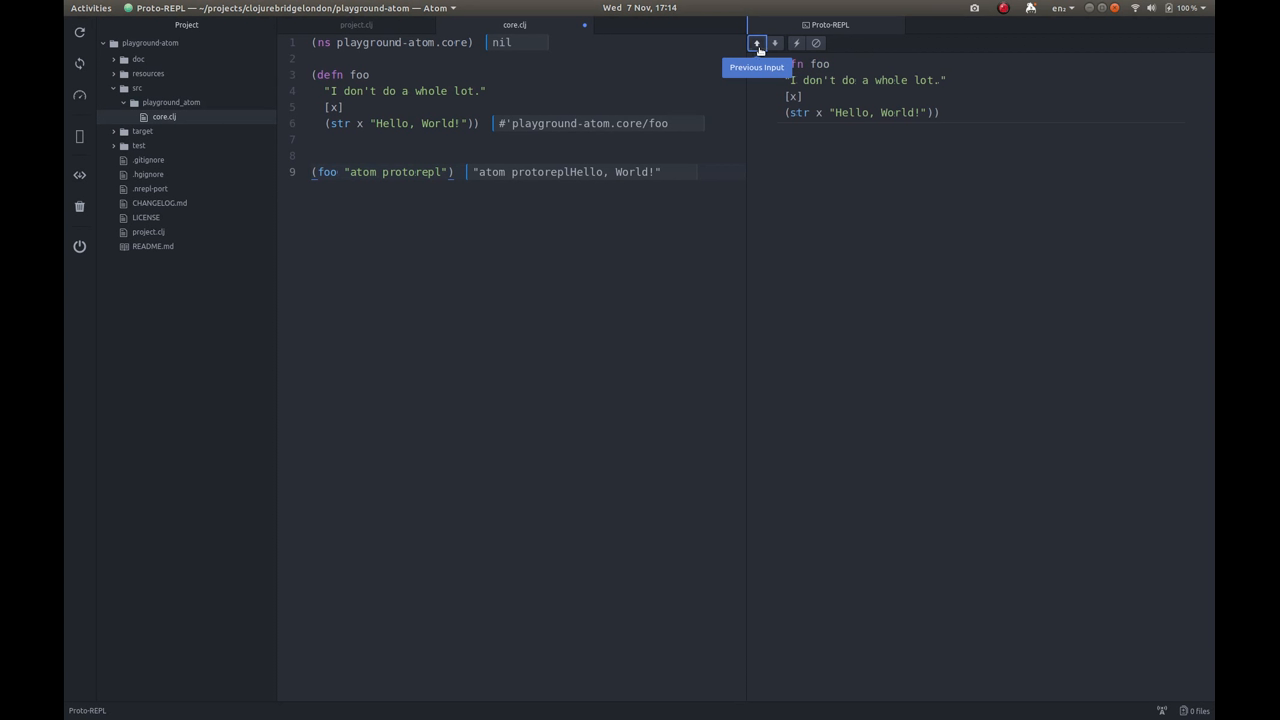
click(756, 44)
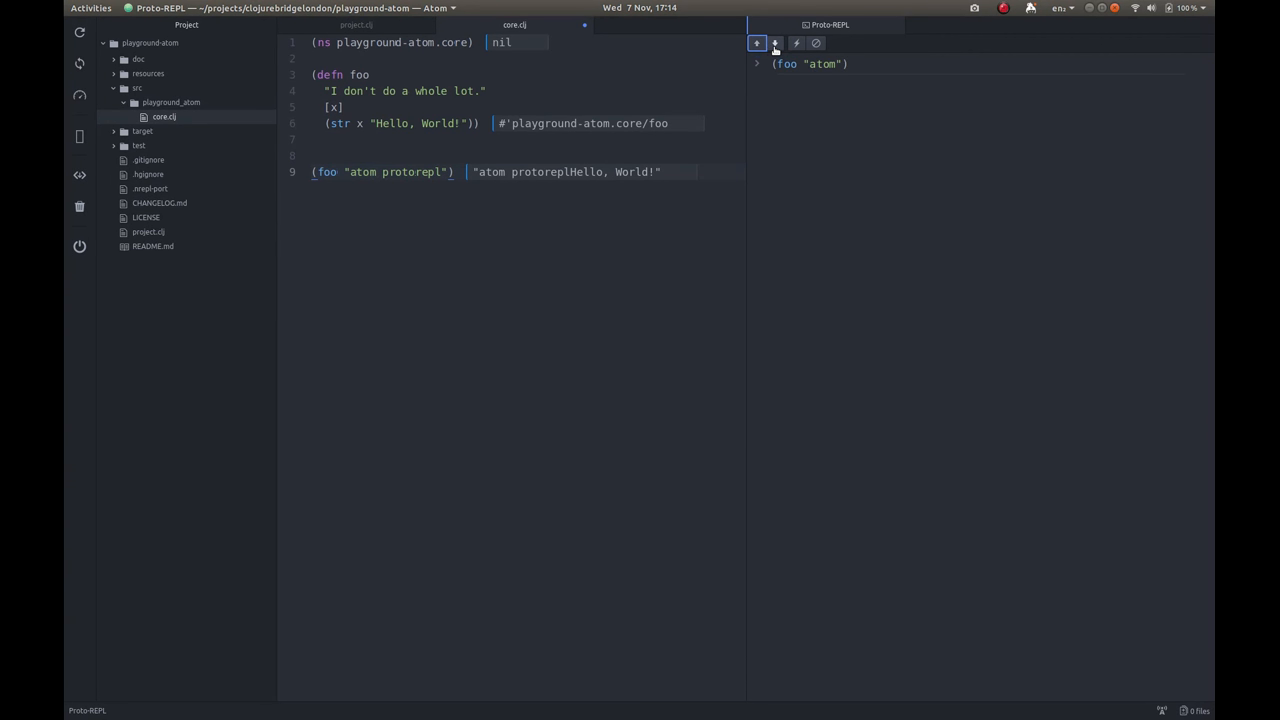
click(774, 44)
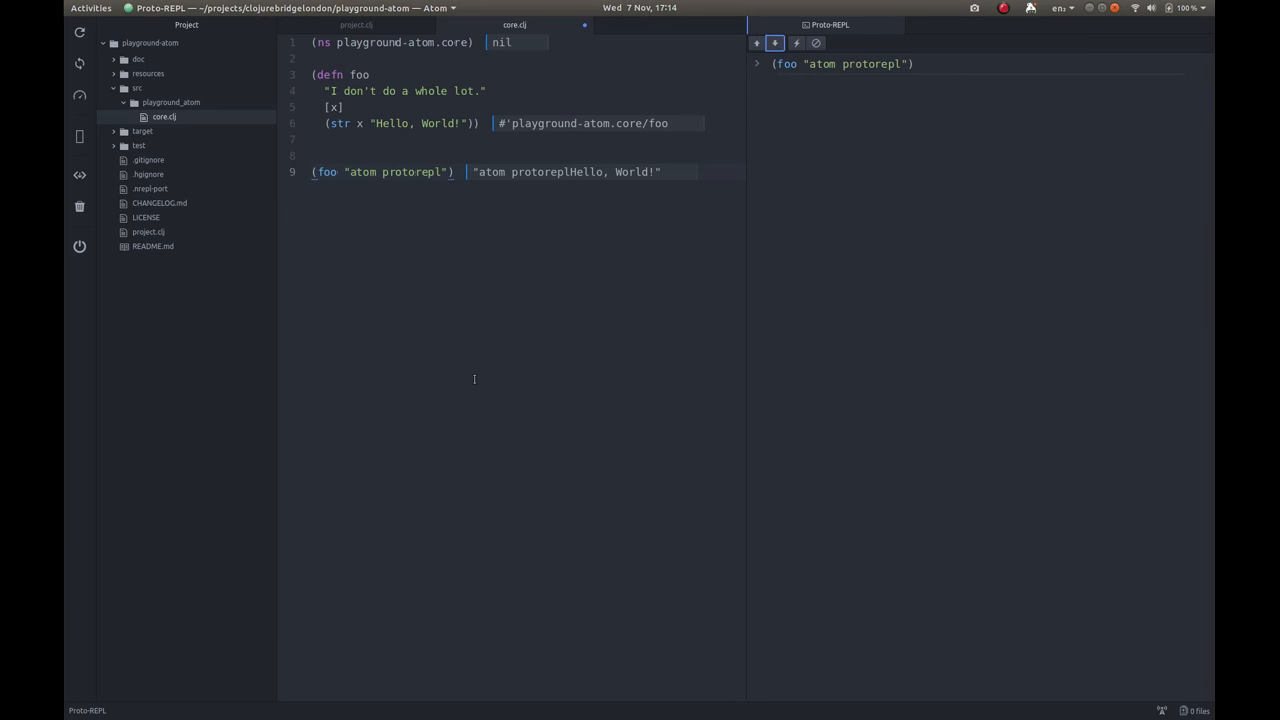
mouse_move(296, 276)
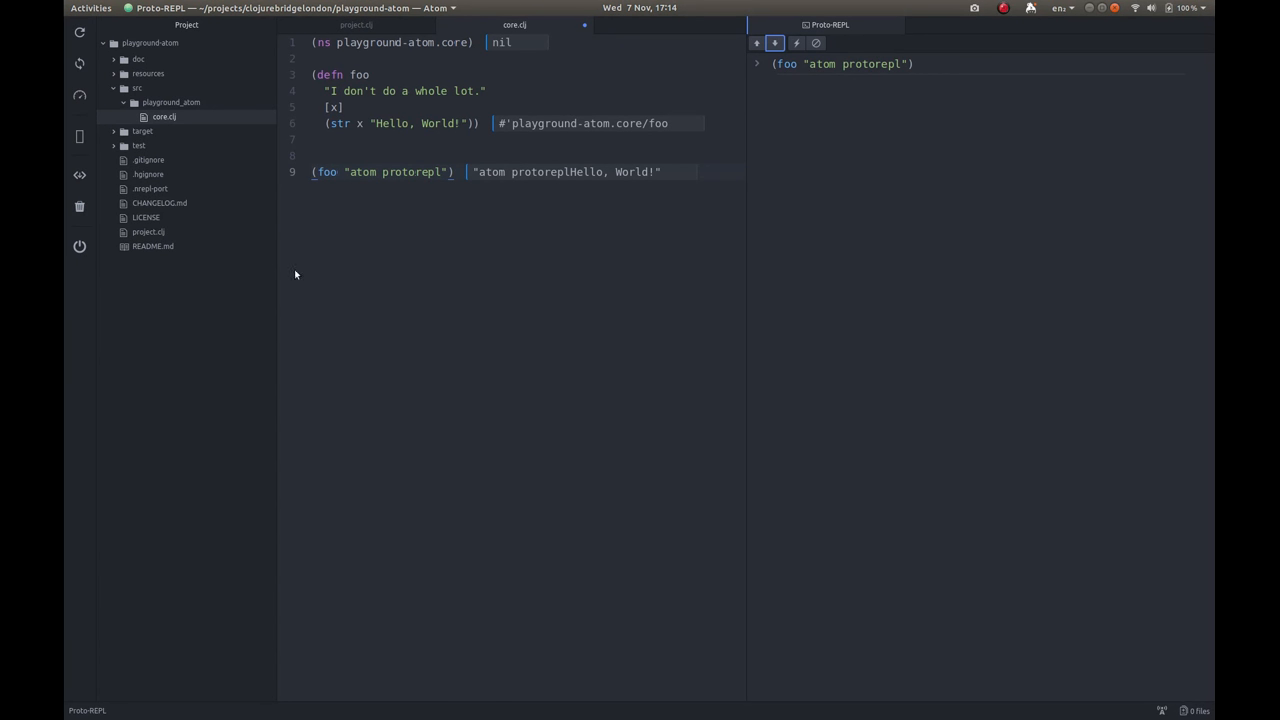
mouse_move(80, 248)
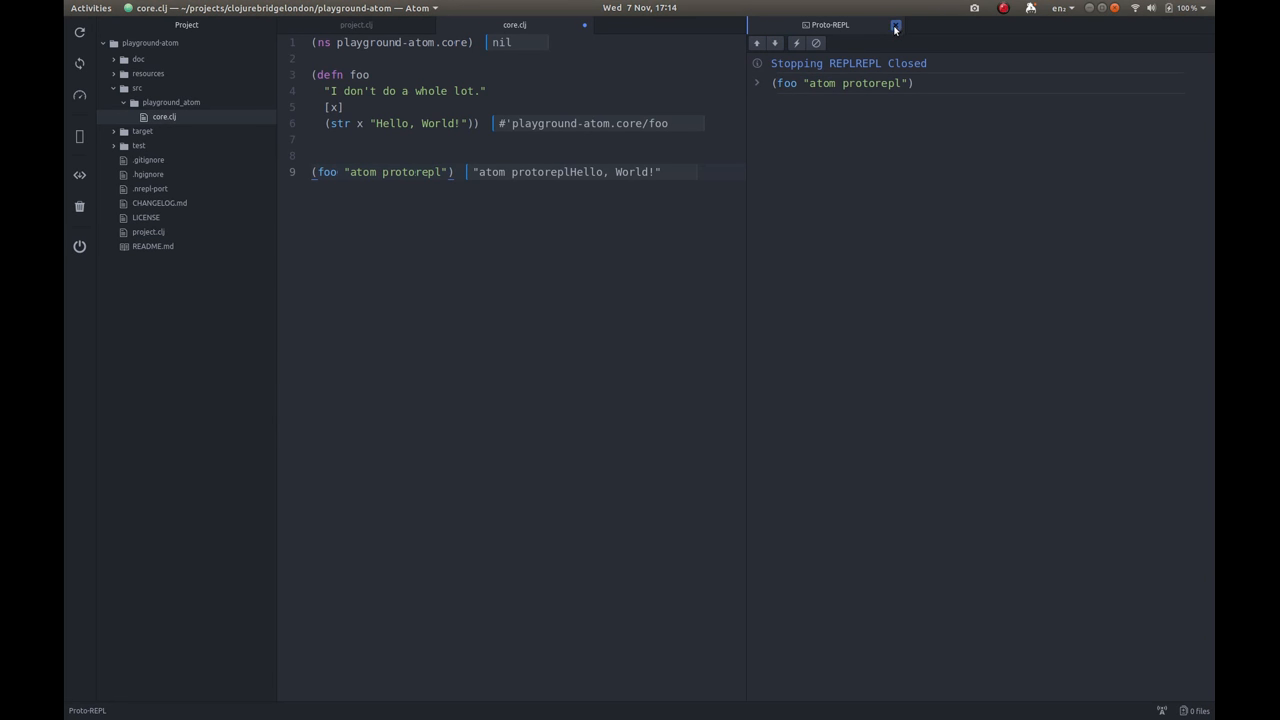
click(896, 24)
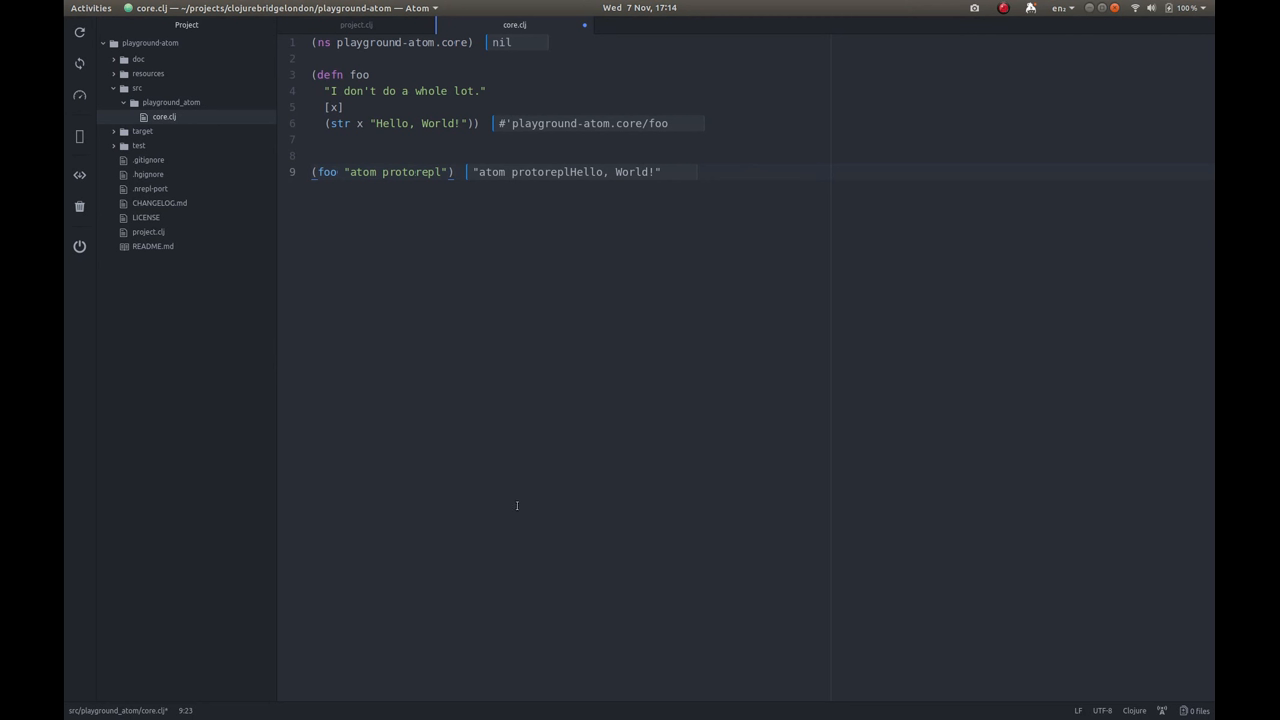